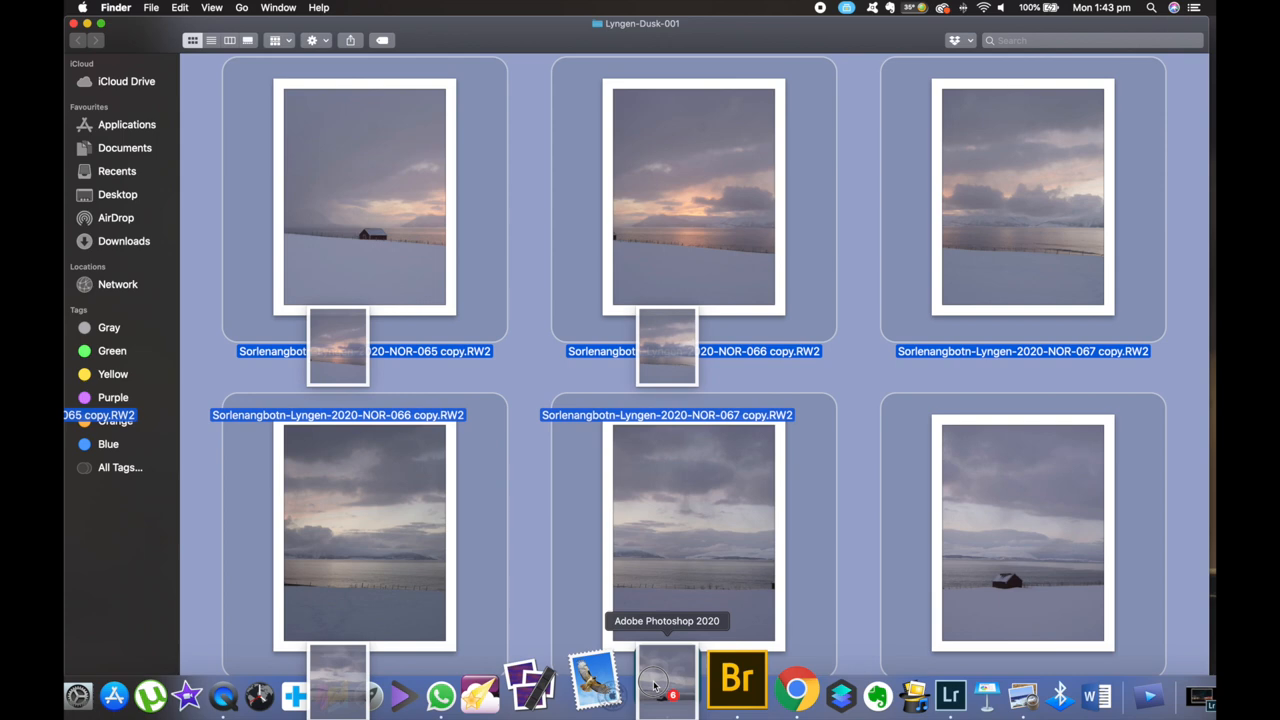
- Drop the six Lyngen dusk RW2 frames onto Photoshop to open them in Camera Raw
click(667, 680)
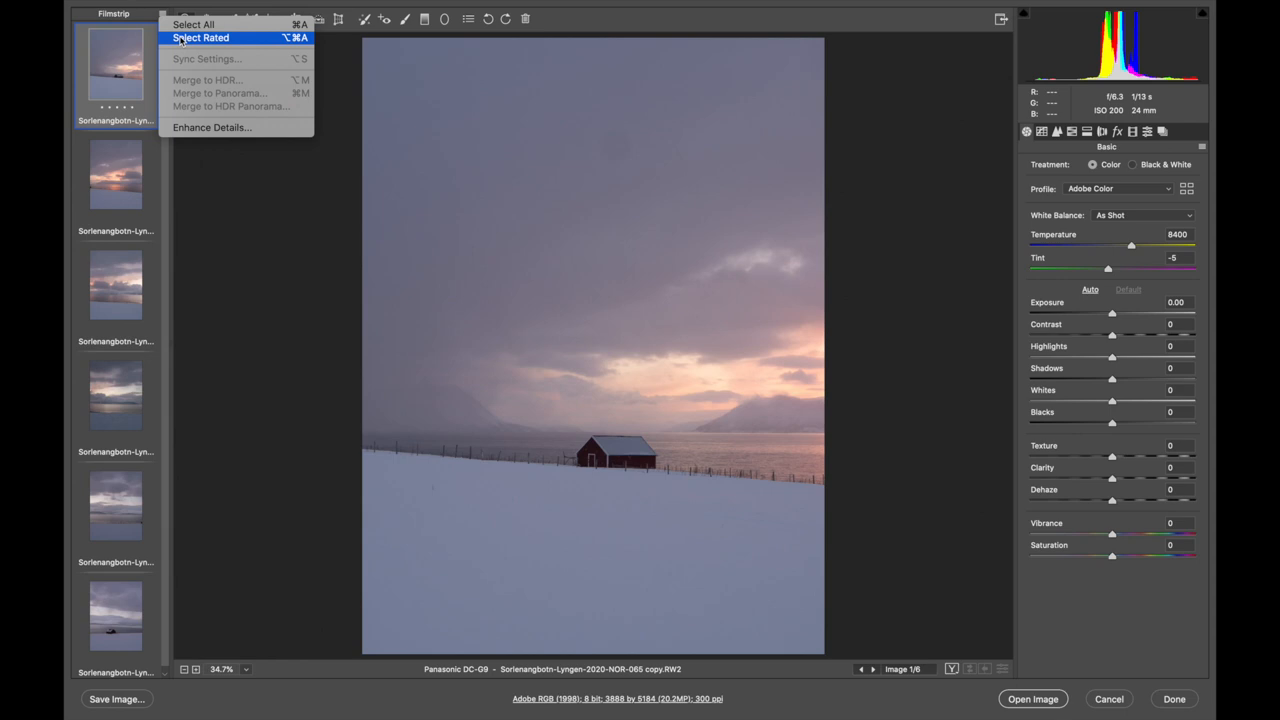
- Merge all six rated frames into a spherical panorama with Boundary Warp 100 and save the DNG
click(219, 93)
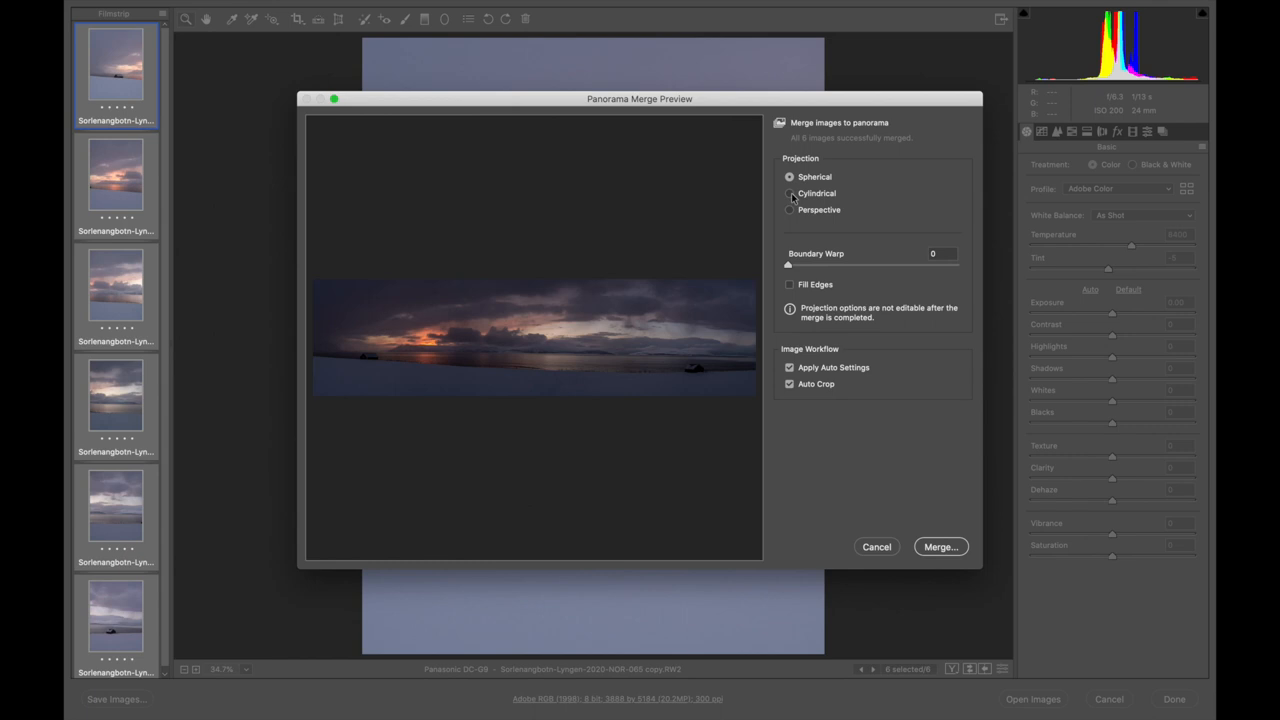
click(790, 193)
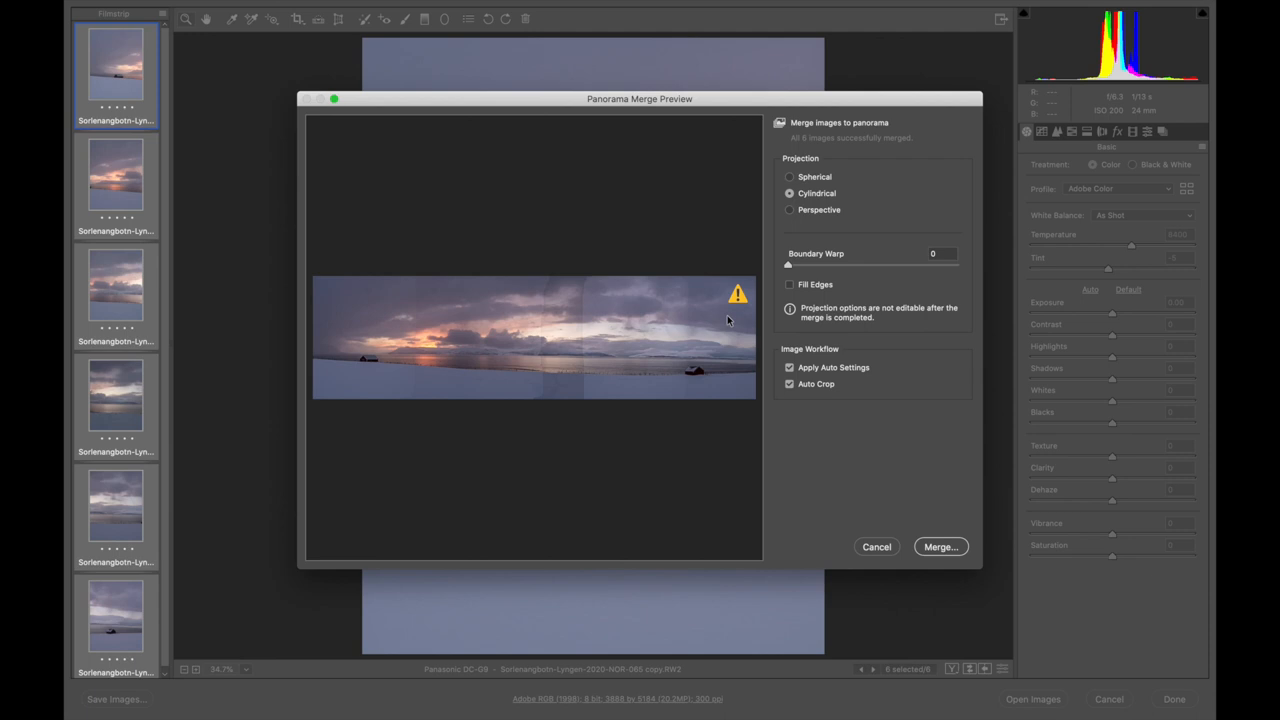
click(790, 177)
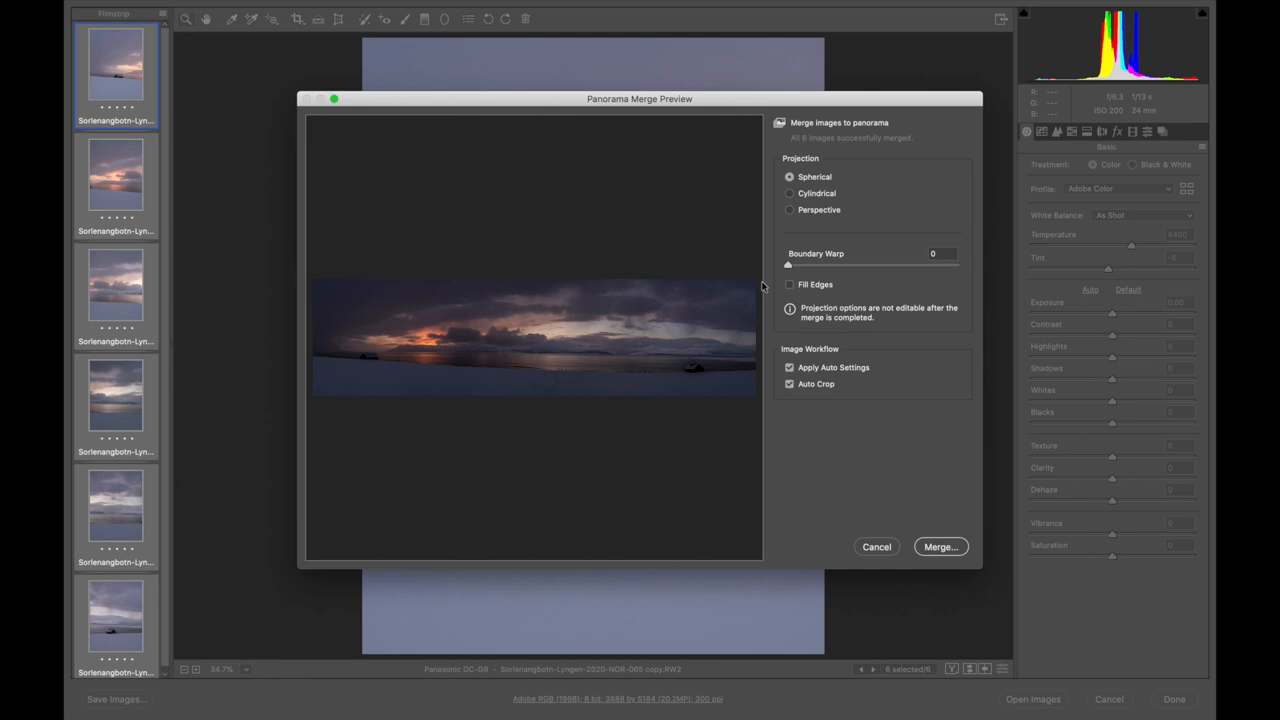
drag(788, 265, 957, 265)
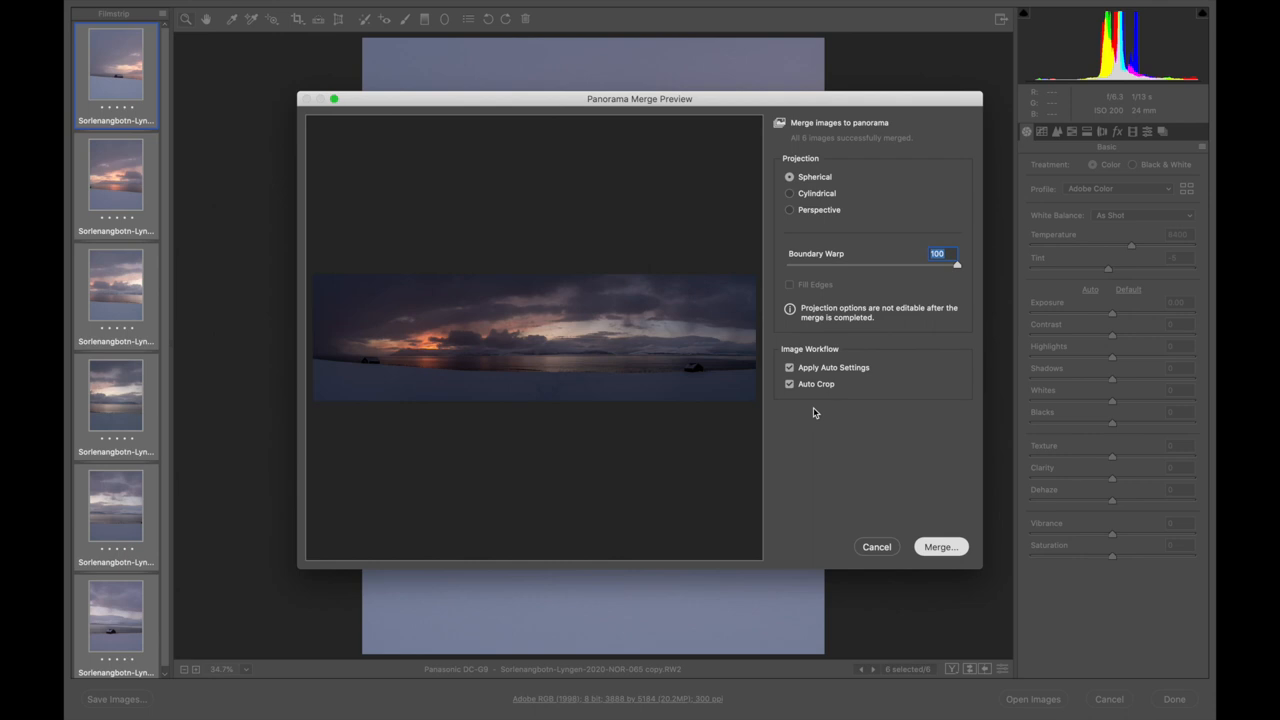
click(939, 546)
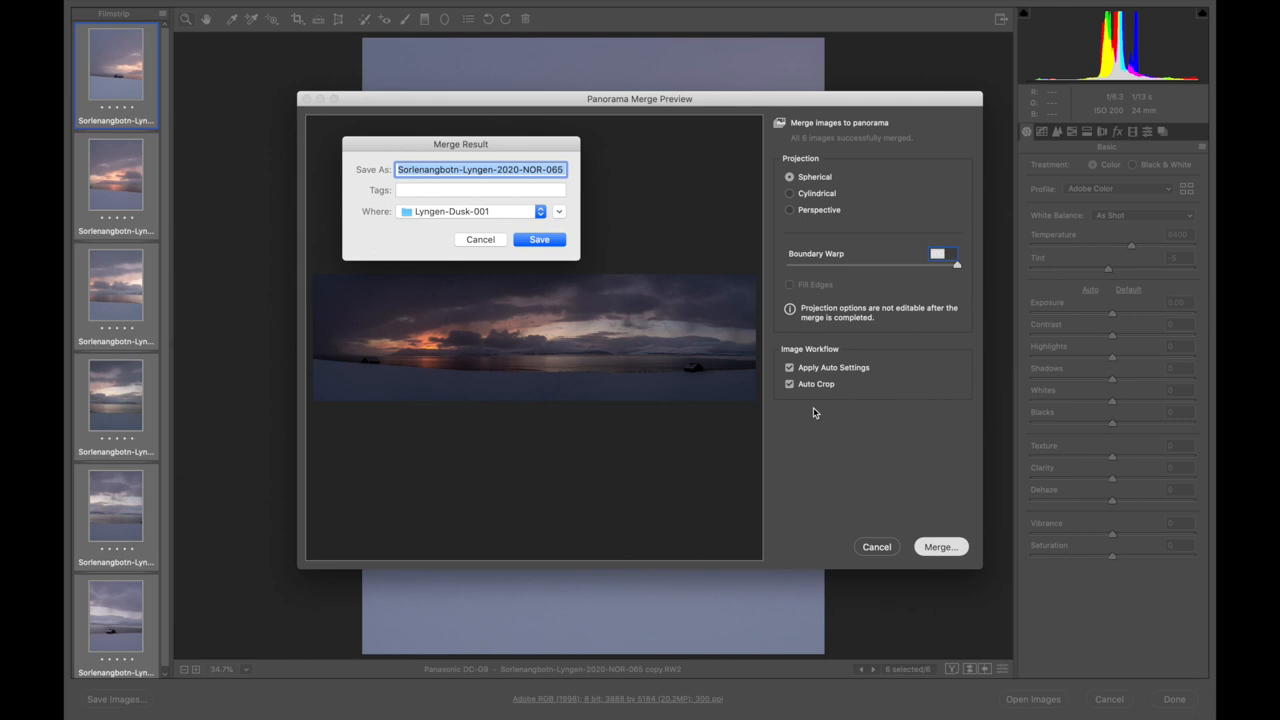
click(539, 239)
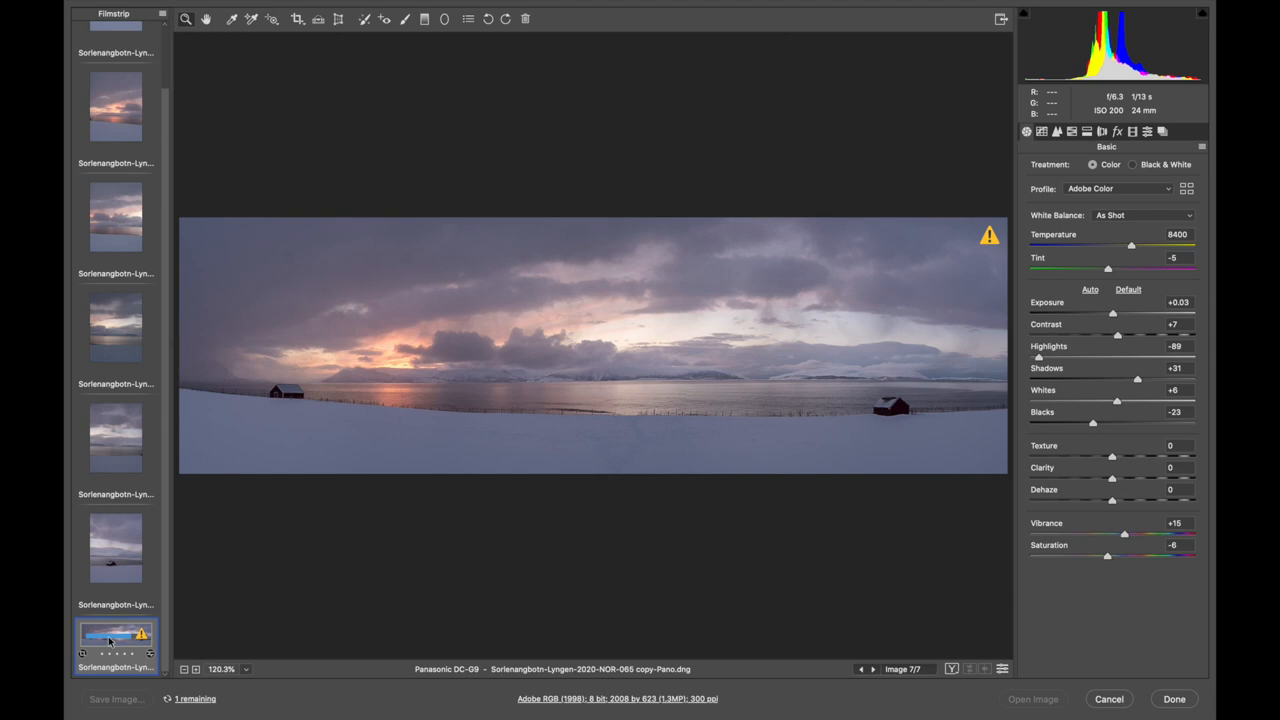
- Set Contrast +19, Shadows +61, Whites -66, Temperature 7150 and Tint -8 in Basic
drag(1117, 379, 1160, 380)
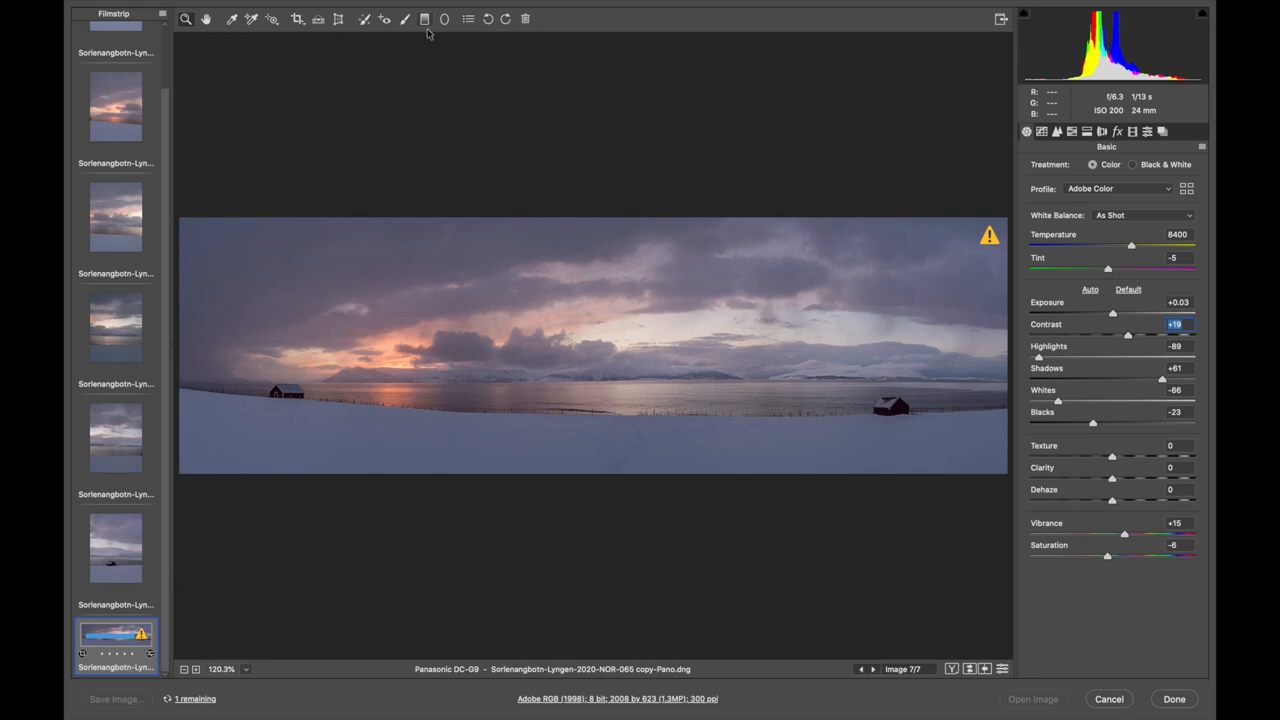
drag(1131, 245, 1115, 245)
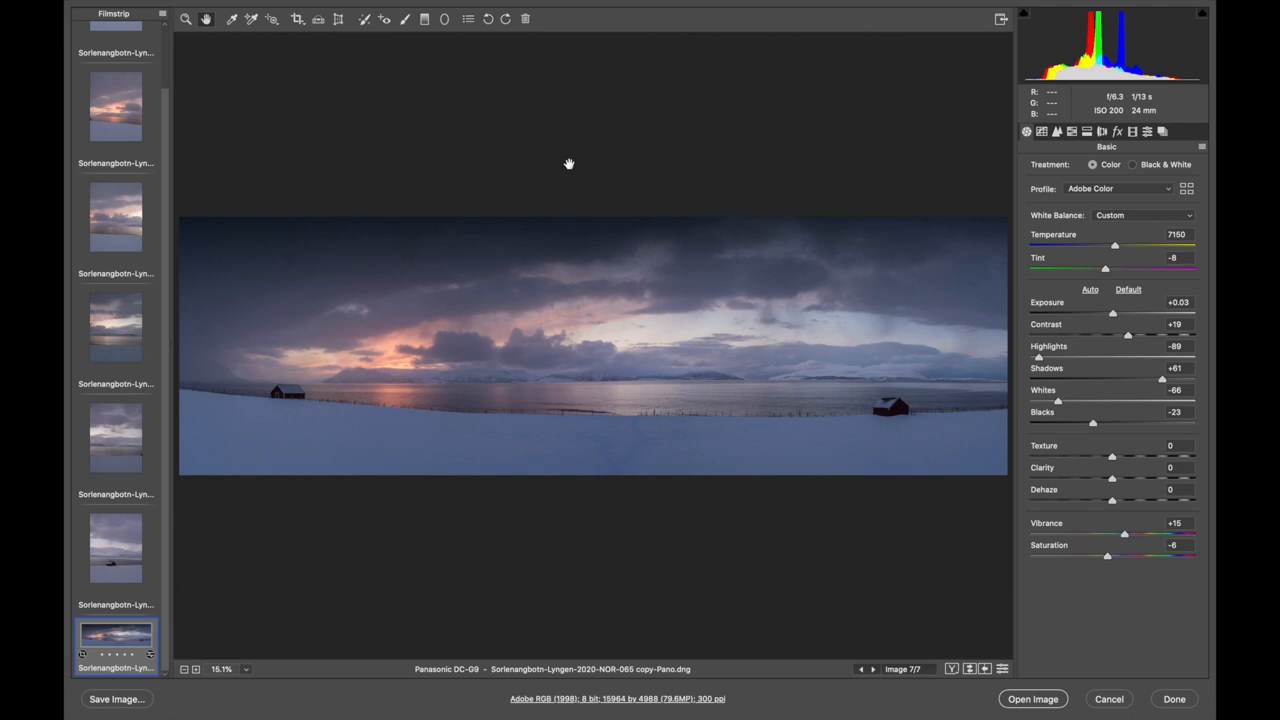
mouse_move(1073, 442)
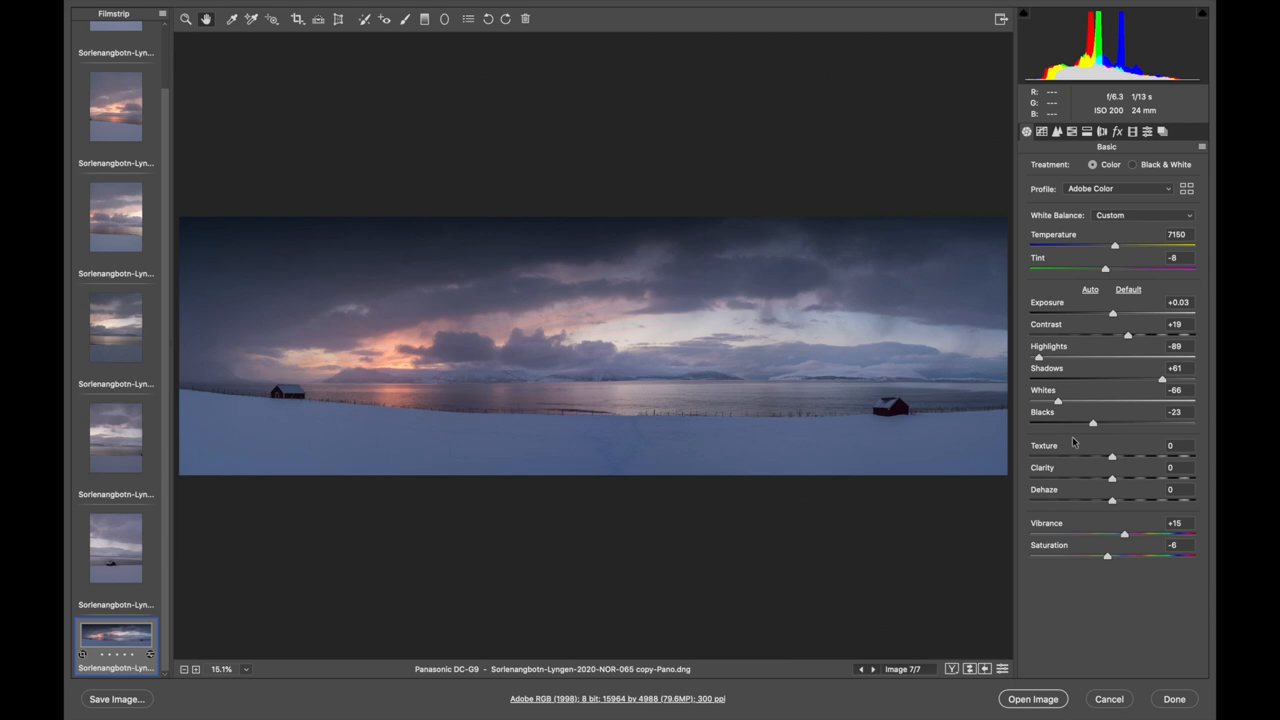
- In HSL, saturate Reds +53, Oranges +52, Yellows +63, Aquas +77, Blues -16, shift orange/yellow hues, Vibrance +38
click(1056, 131)
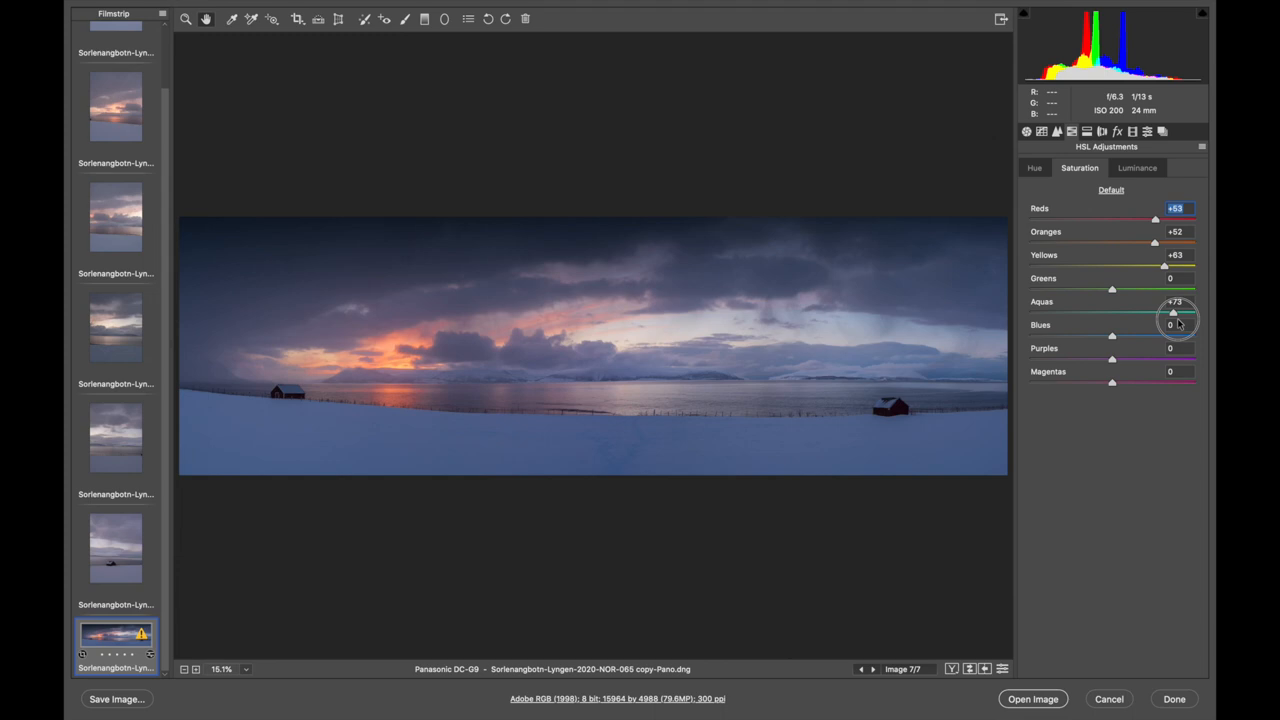
drag(1111, 336, 1099, 336)
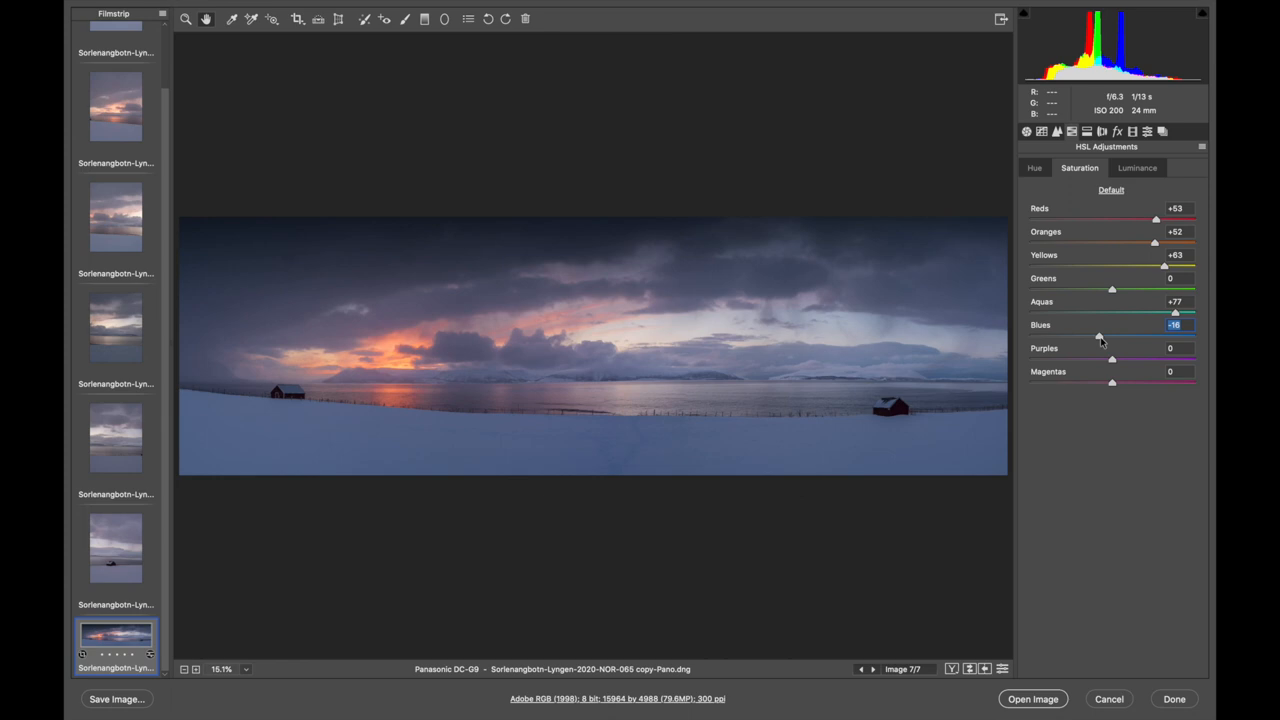
click(1034, 167)
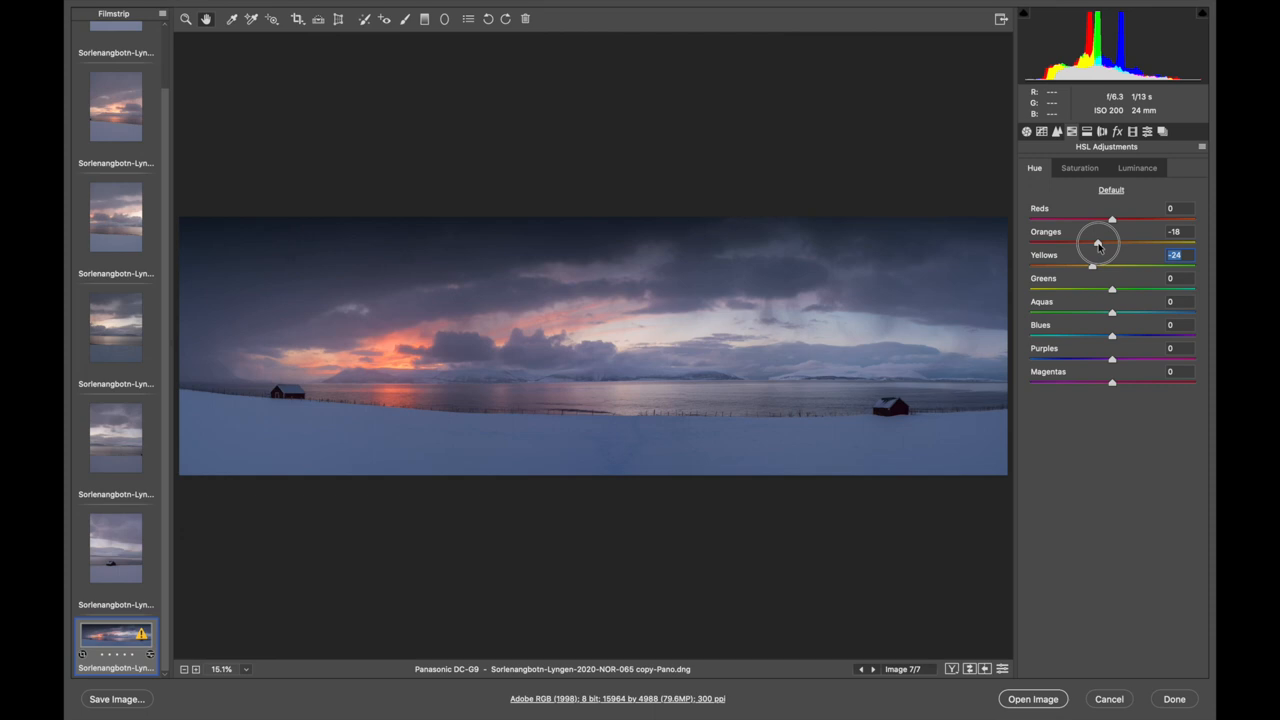
click(1026, 131)
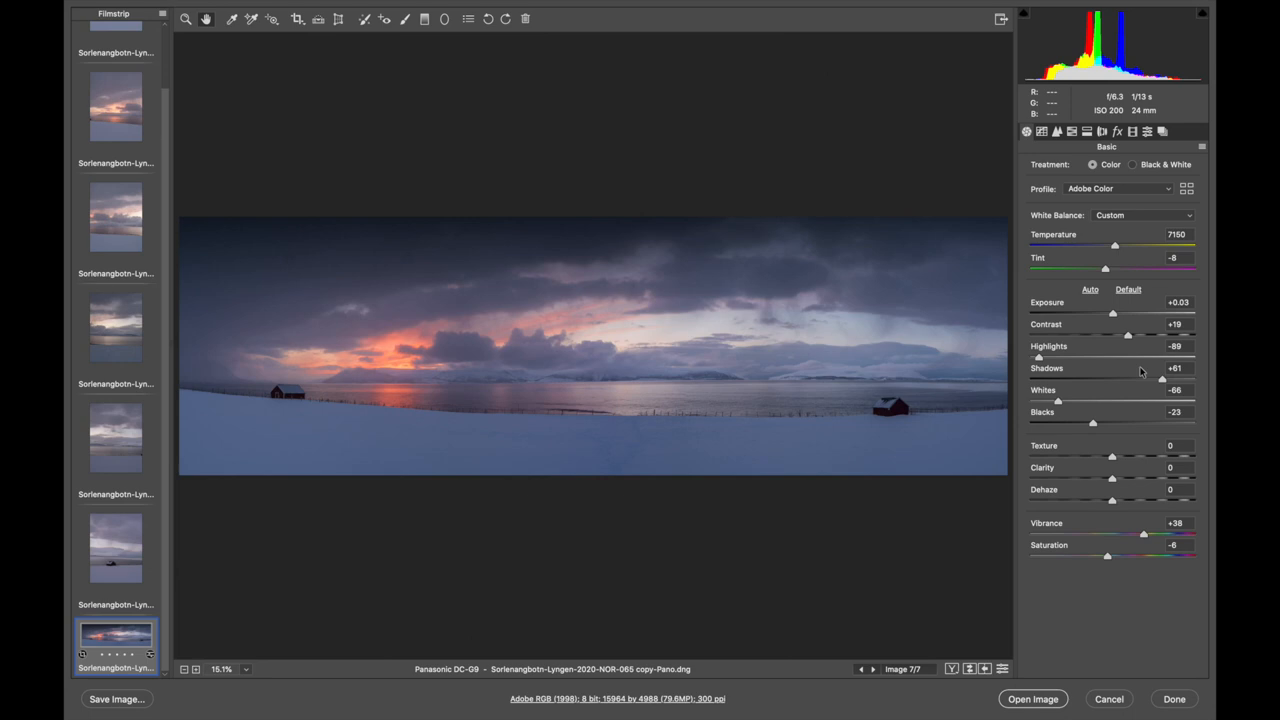
- Raise Clarity to +20 and open the panorama in Photoshop
drag(1112, 479, 1130, 479)
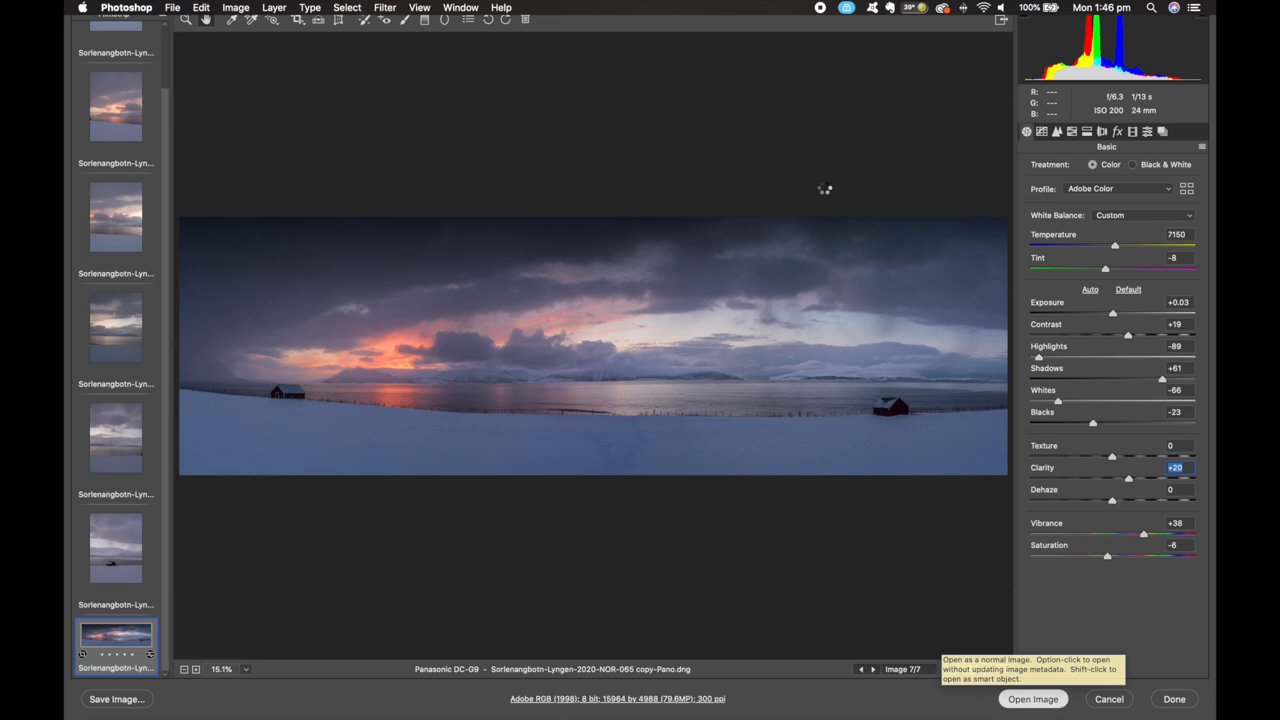
click(1033, 699)
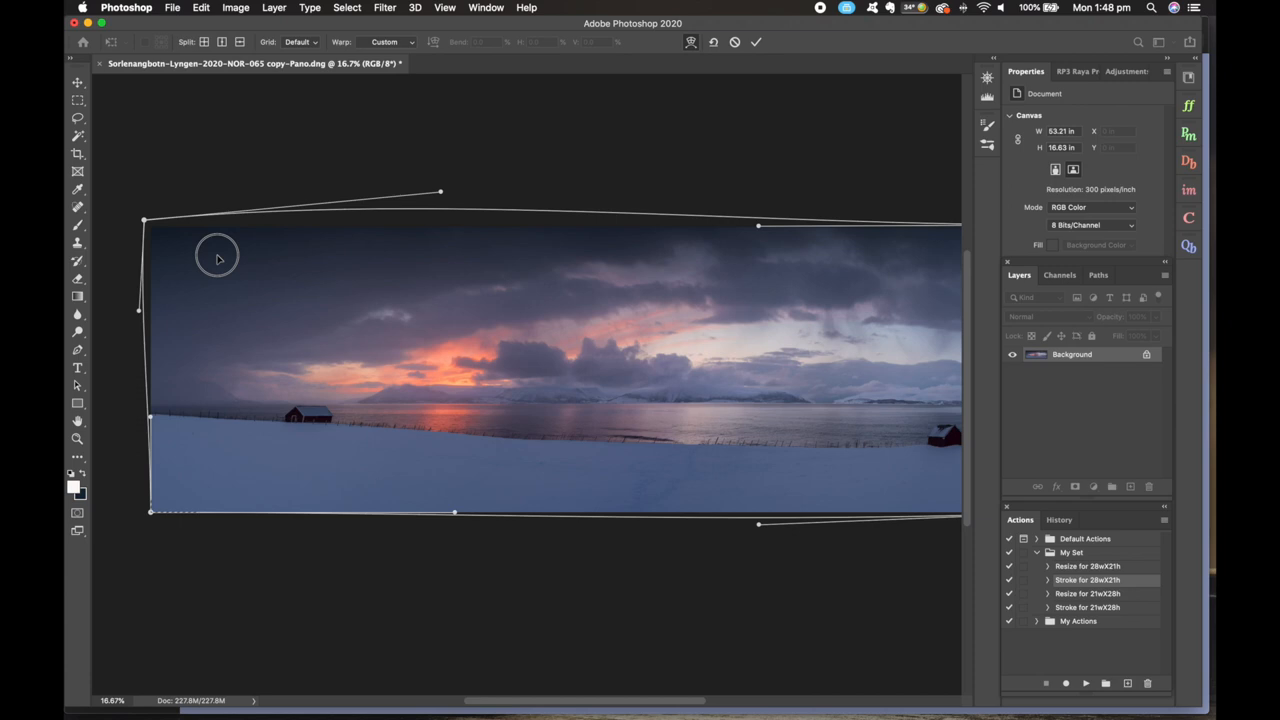
- Warp the panorama's left corner and edge handles to flatten the curved horizon
drag(143, 221, 130, 215)
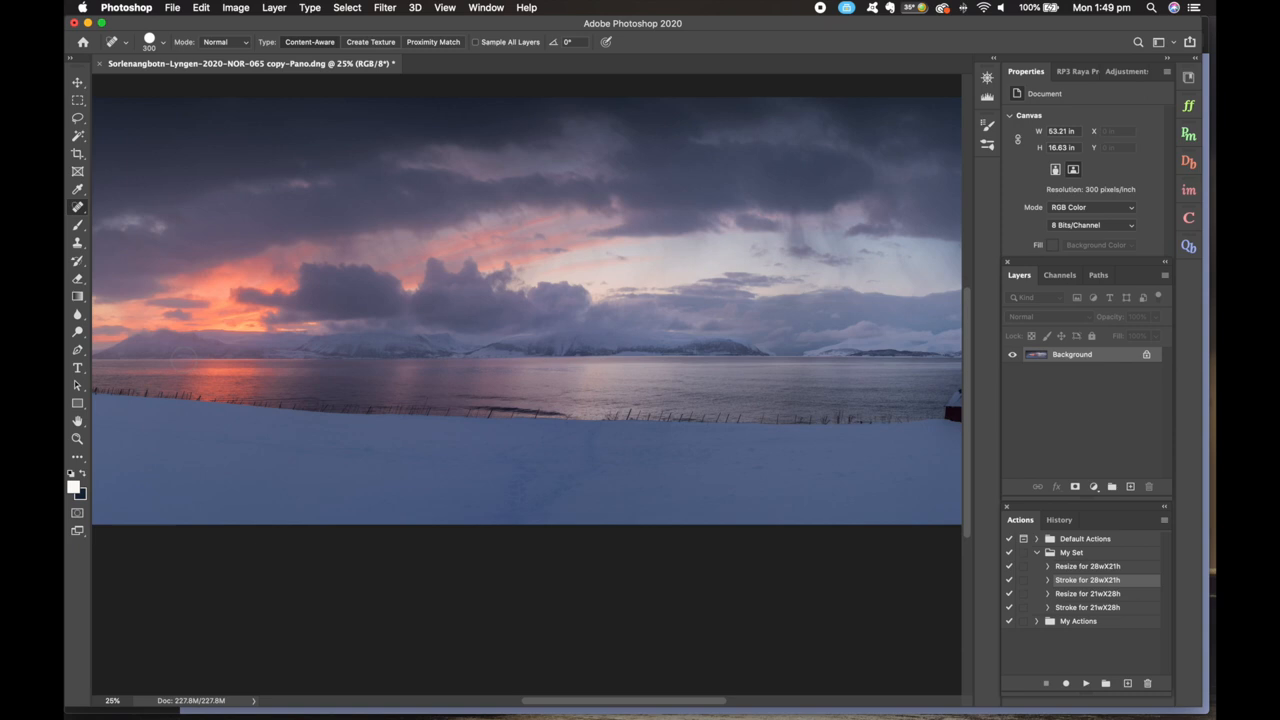
- Spot-heal the marks out of the snowy foreground with Content-Aware fill
drag(575, 440, 510, 493)
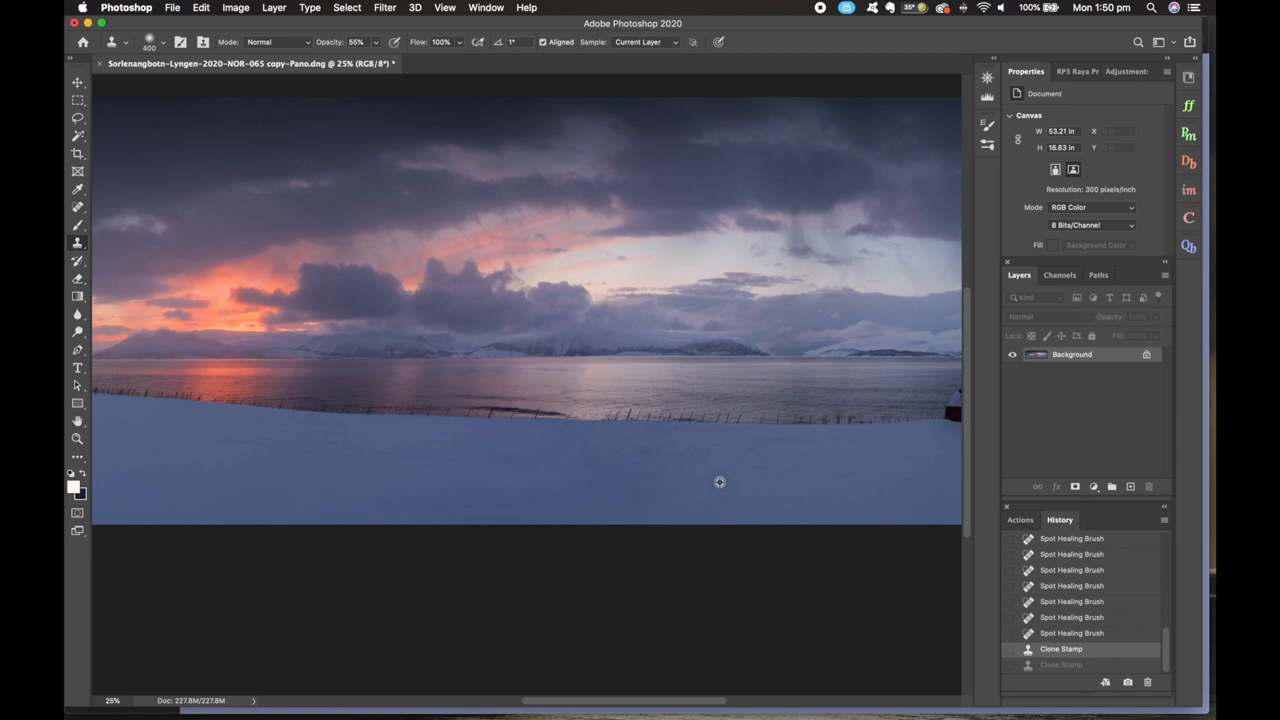
- Clone-stamp clean snow over the remaining foreground blemishes
click(700, 452)
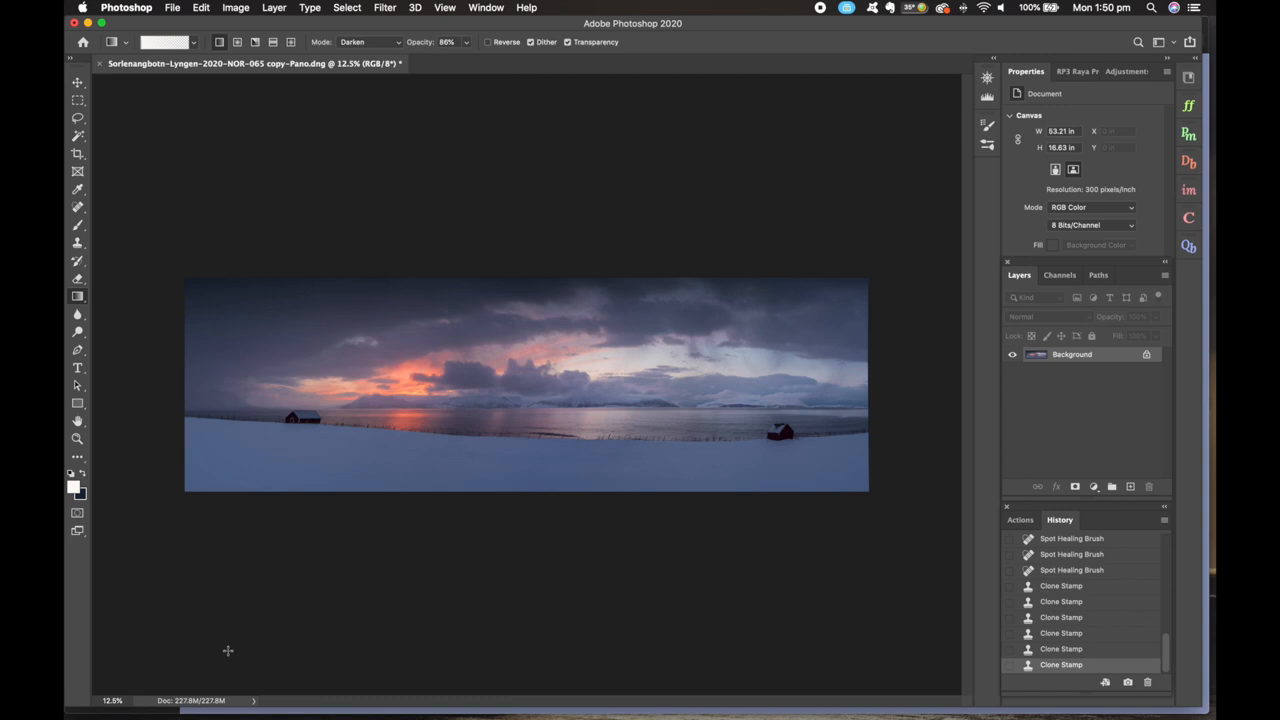
- With a dark blue Basics gradient in Darken mode at 86% opacity, darken the panorama
click(73, 484)
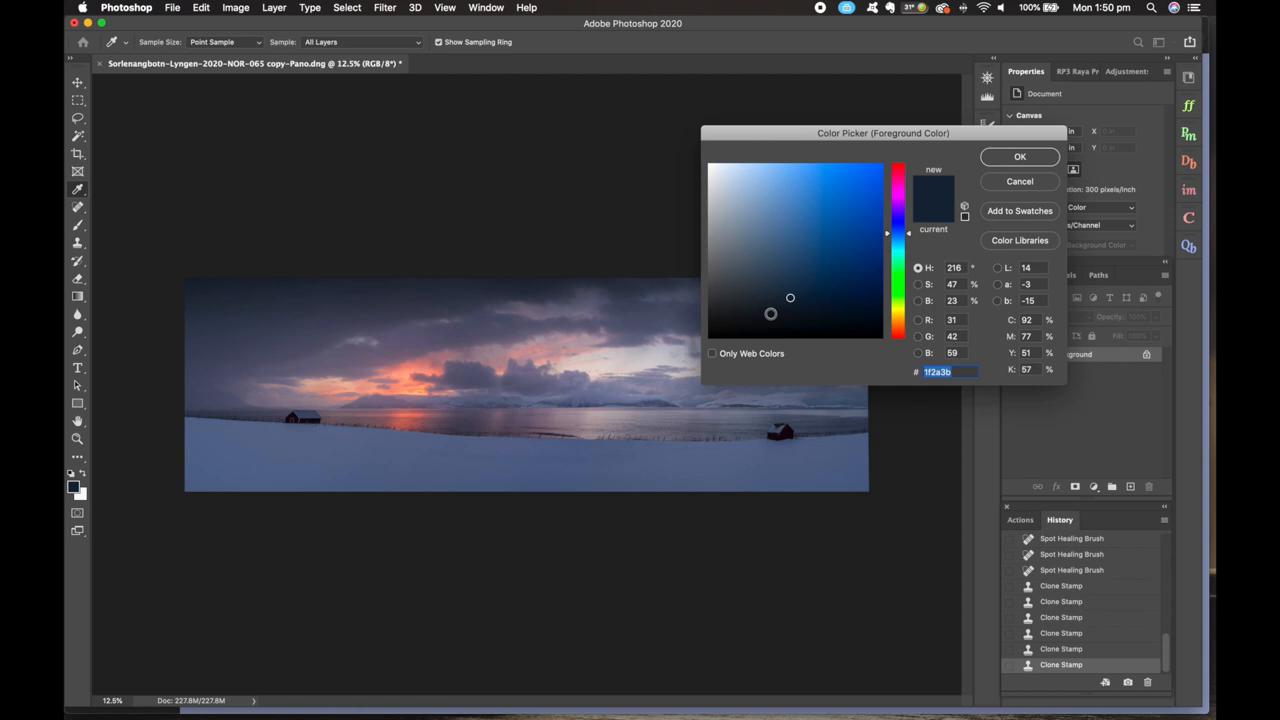
click(1019, 156)
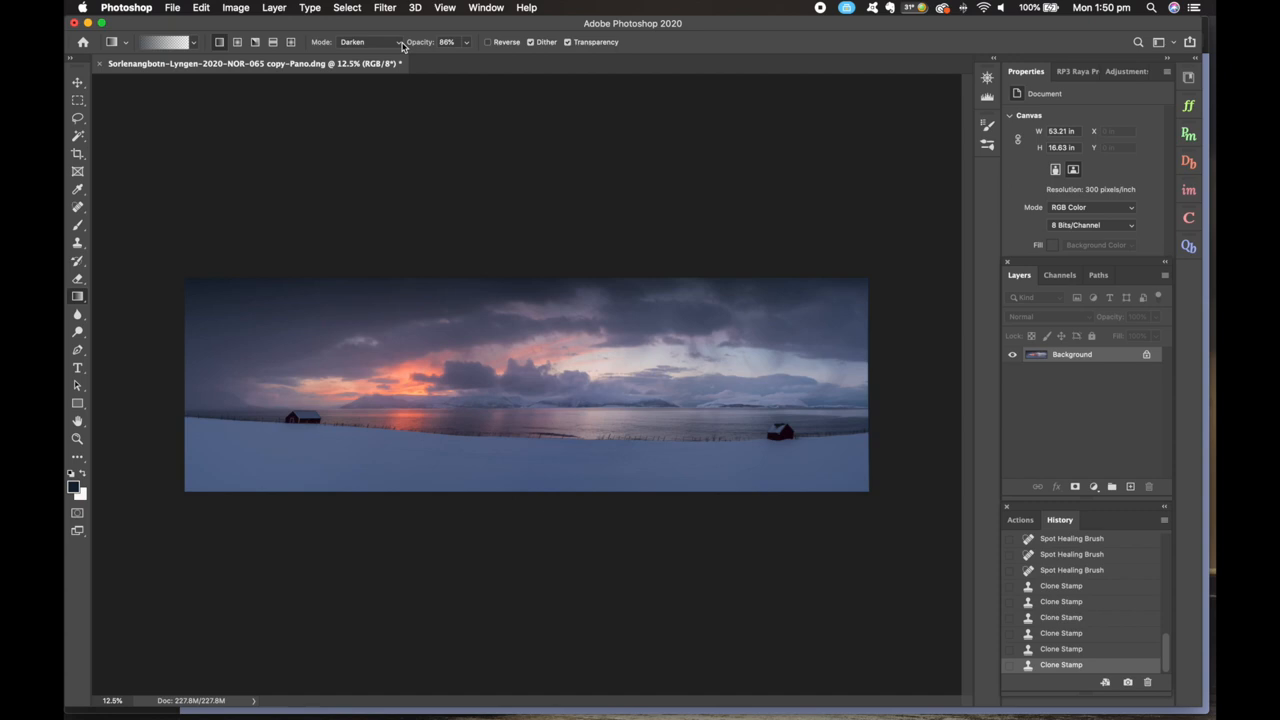
click(192, 42)
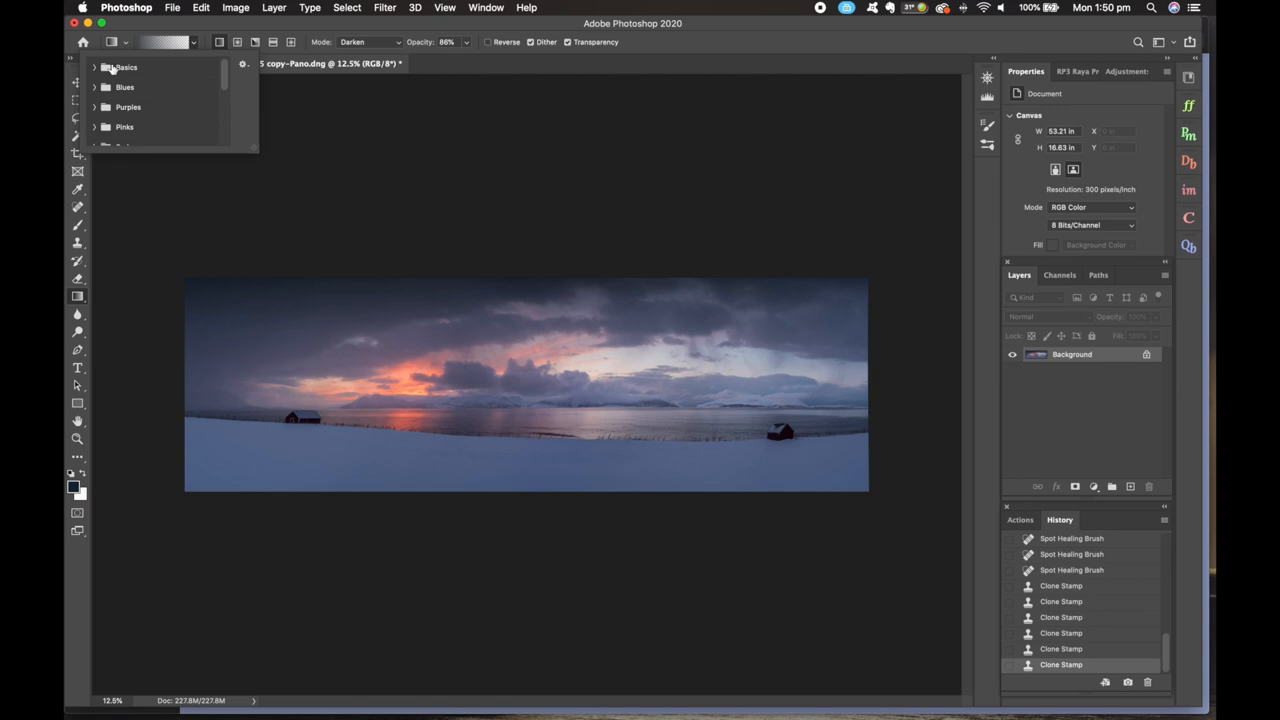
click(127, 67)
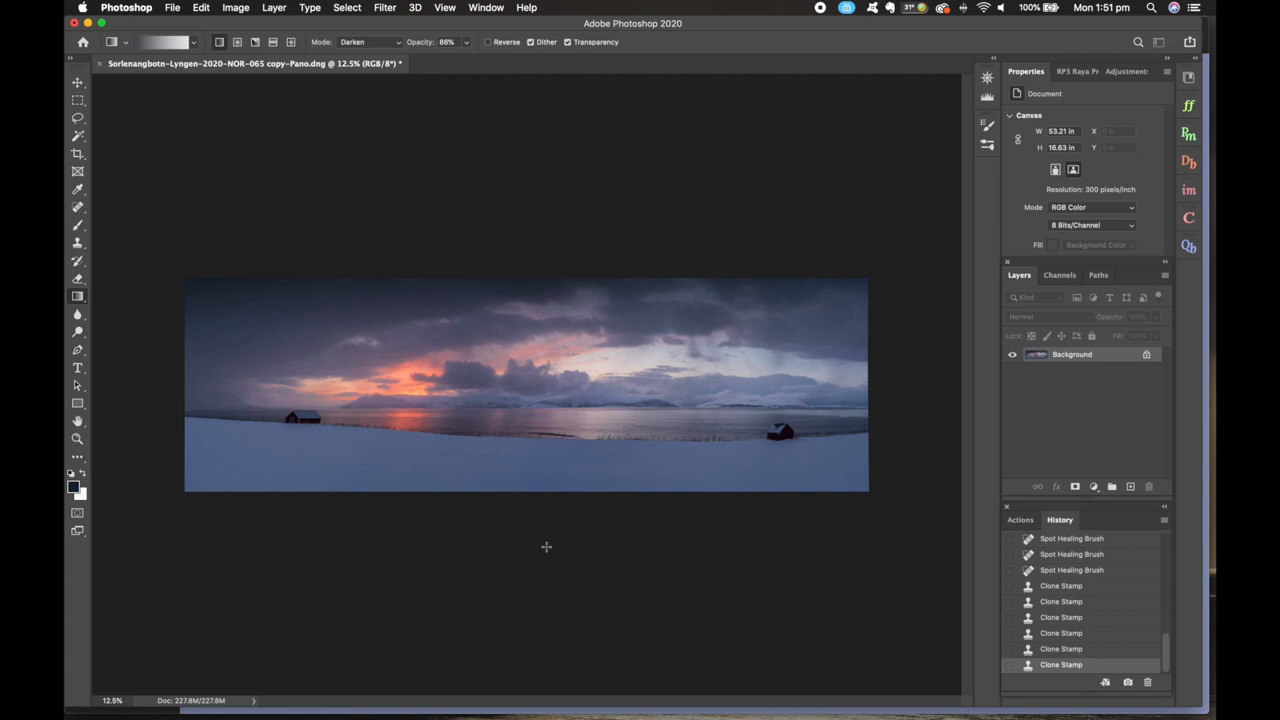
drag(533, 448, 533, 608)
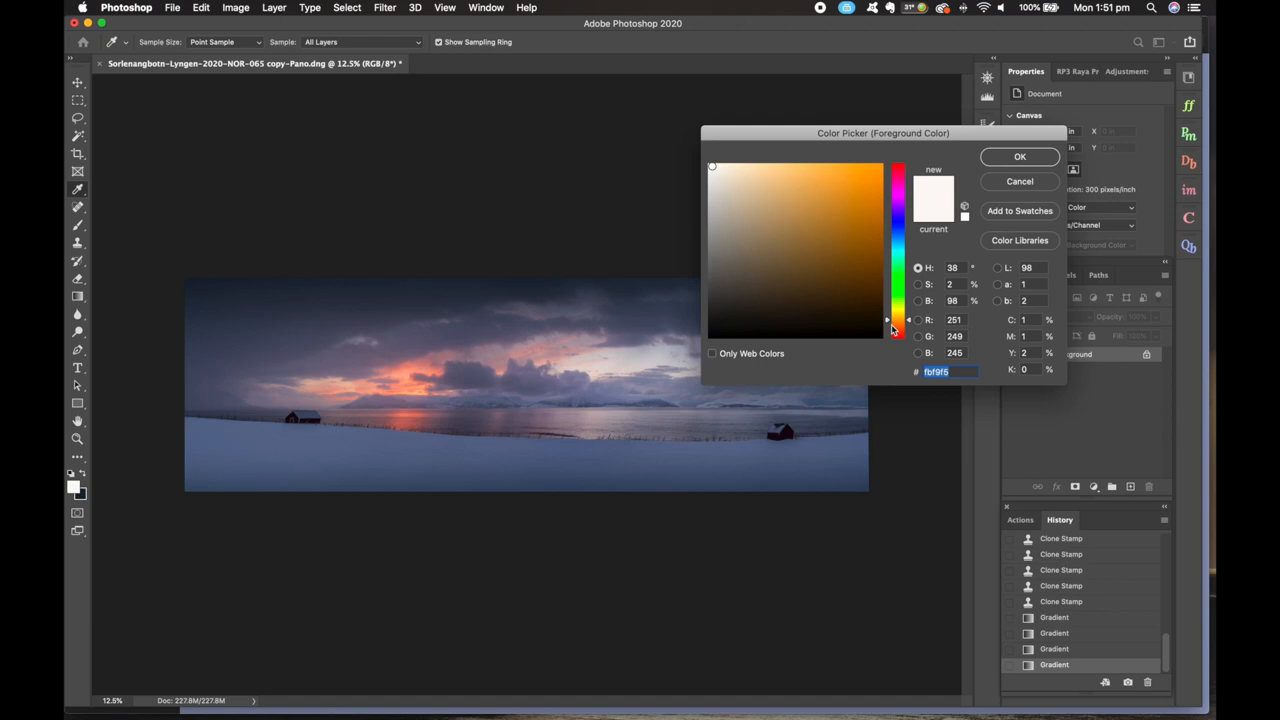
- Choose a near-white colour and brush faint Vivid Light strokes at 5% opacity onto the panorama
click(1019, 156)
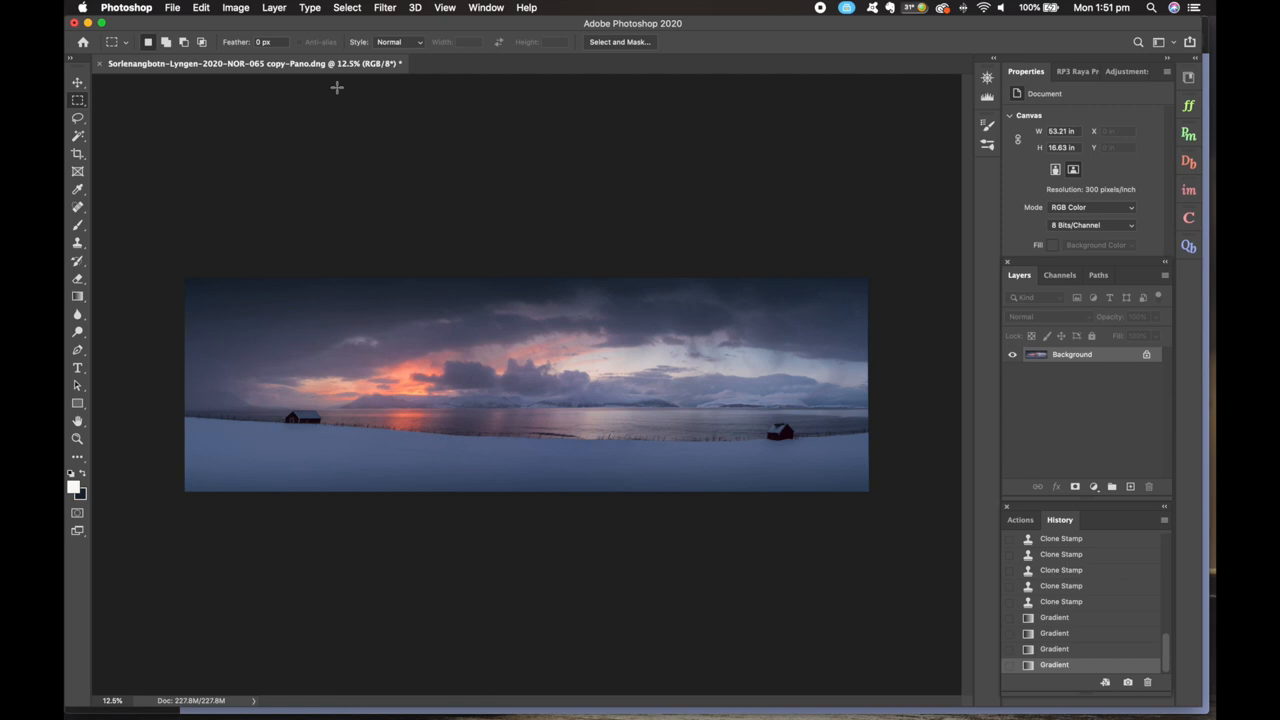
click(77, 224)
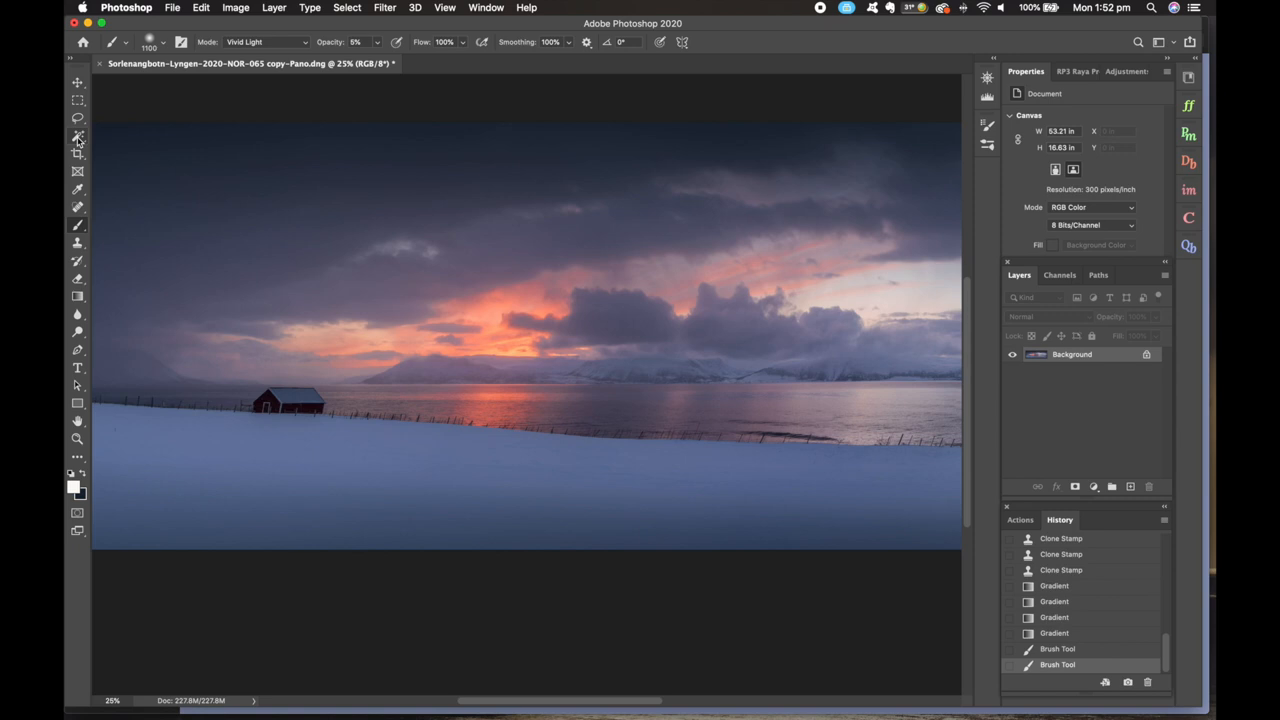
mouse_move(78, 137)
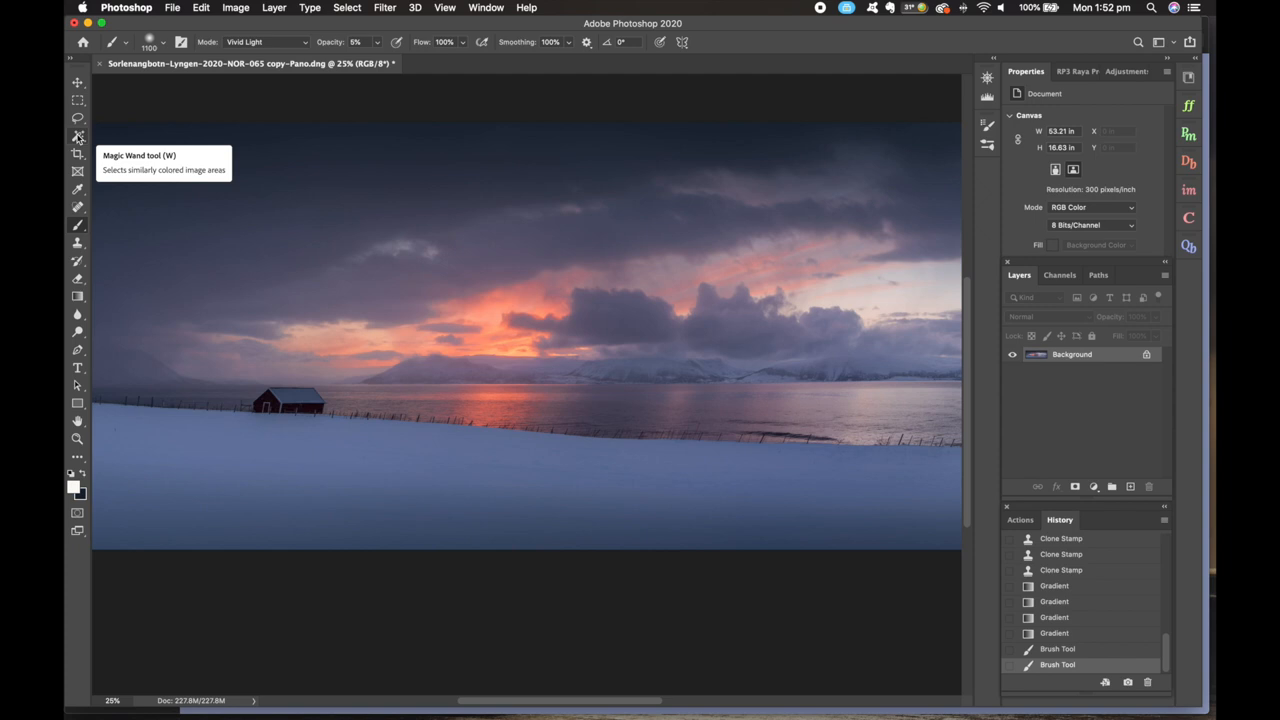
- Select each red cabin with the Magic Wand and brighten it with its own masked Curves adjustment
click(77, 136)
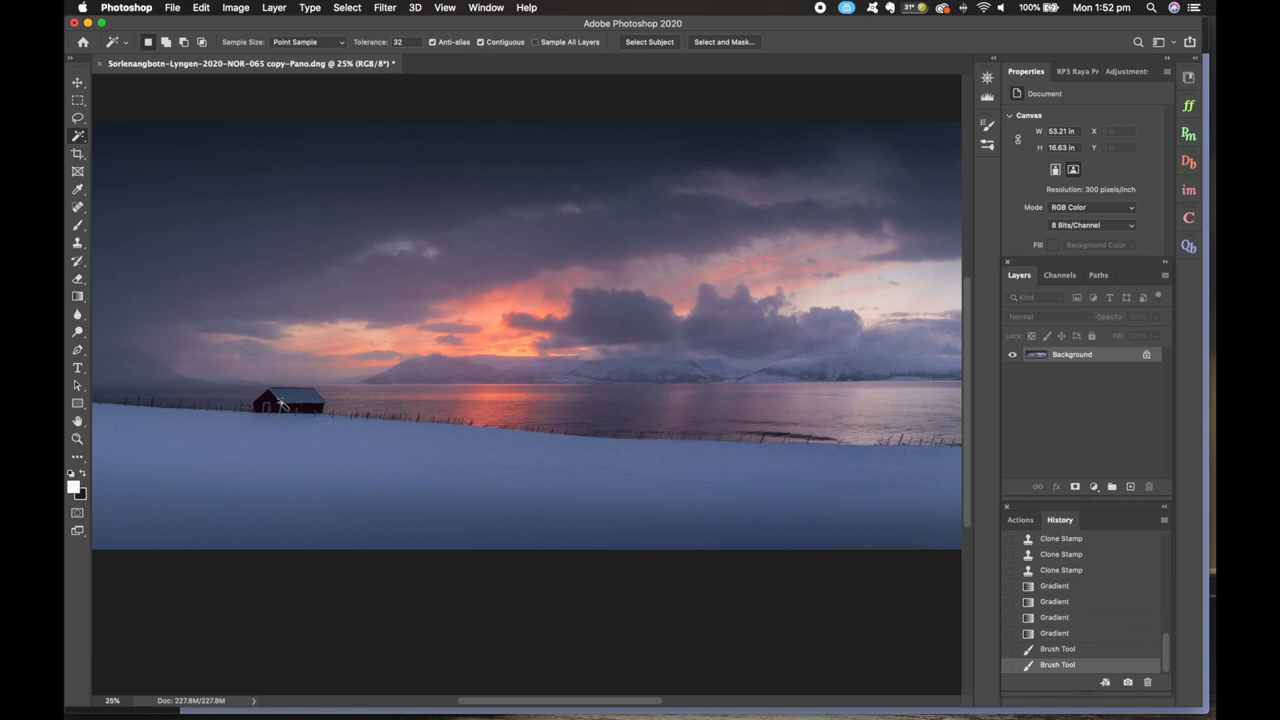
click(1093, 486)
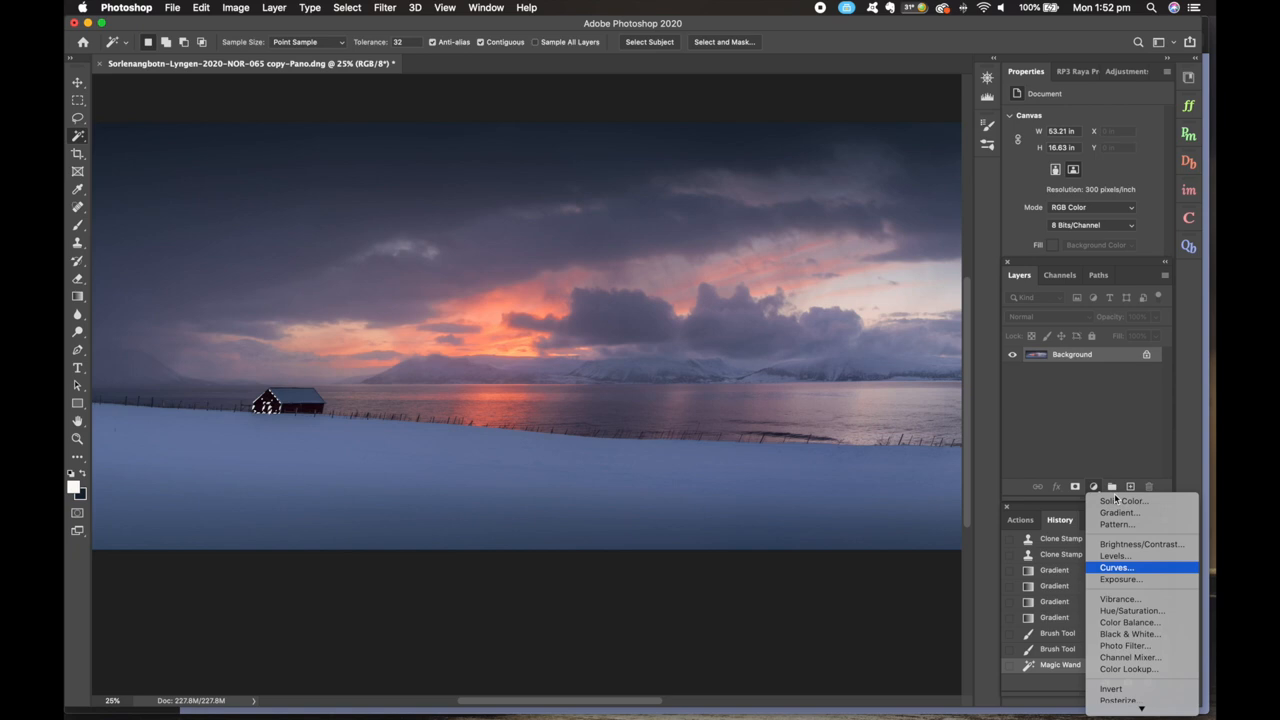
click(1116, 567)
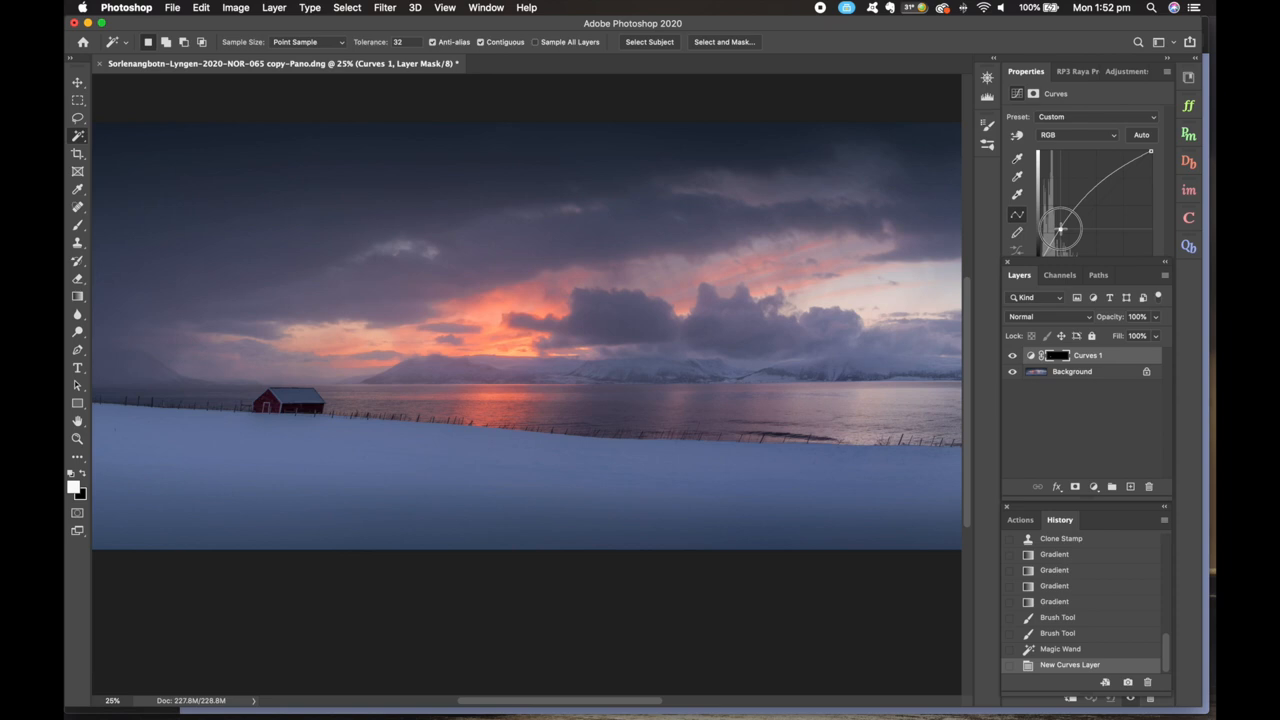
click(1093, 486)
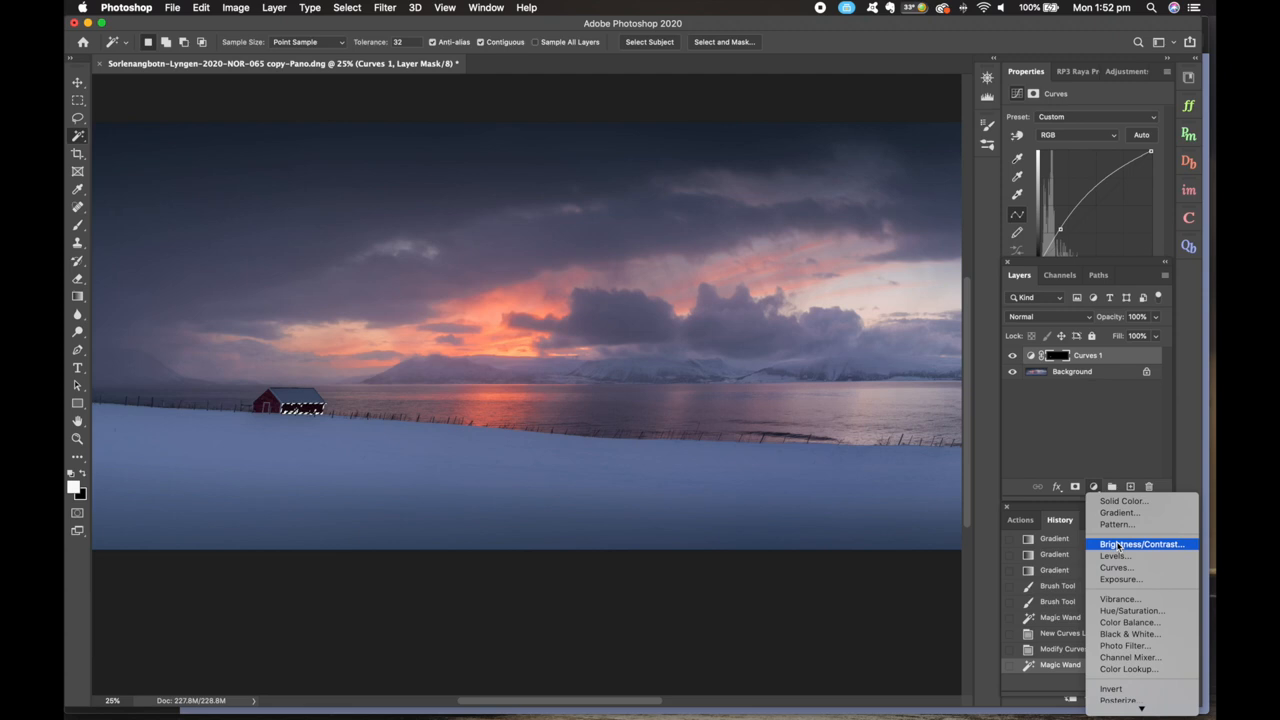
click(1115, 567)
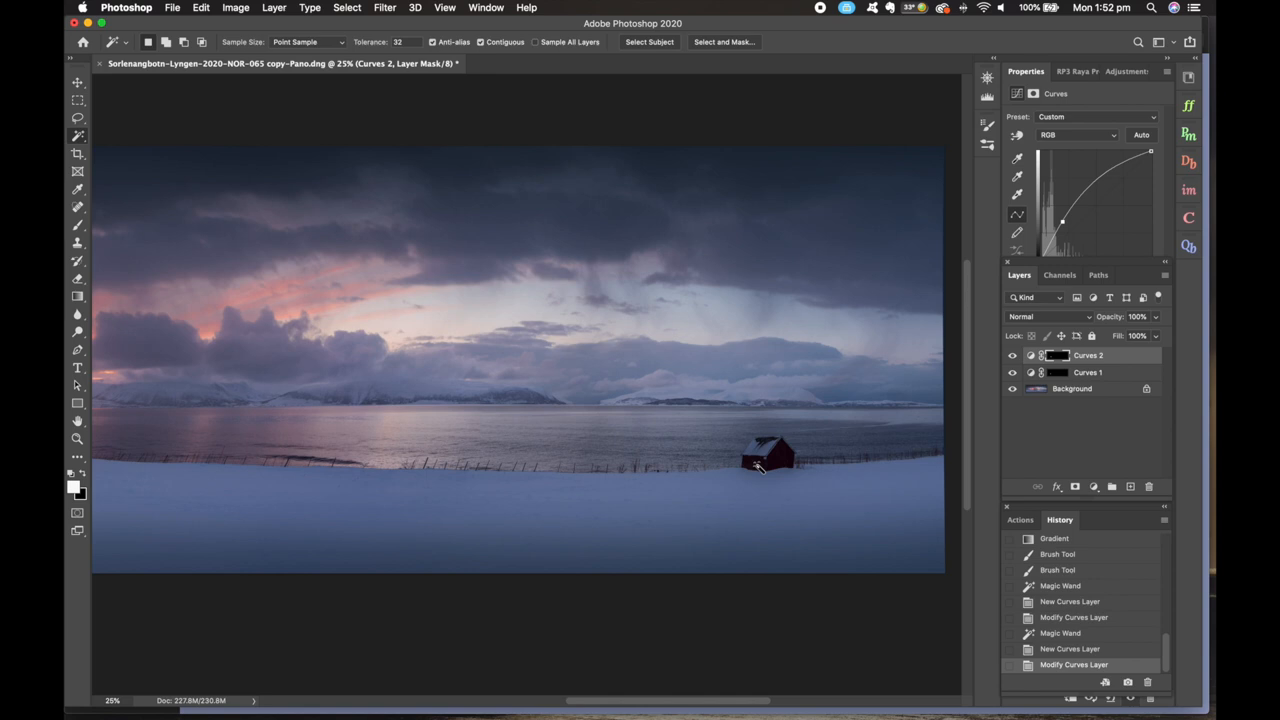
click(1094, 487)
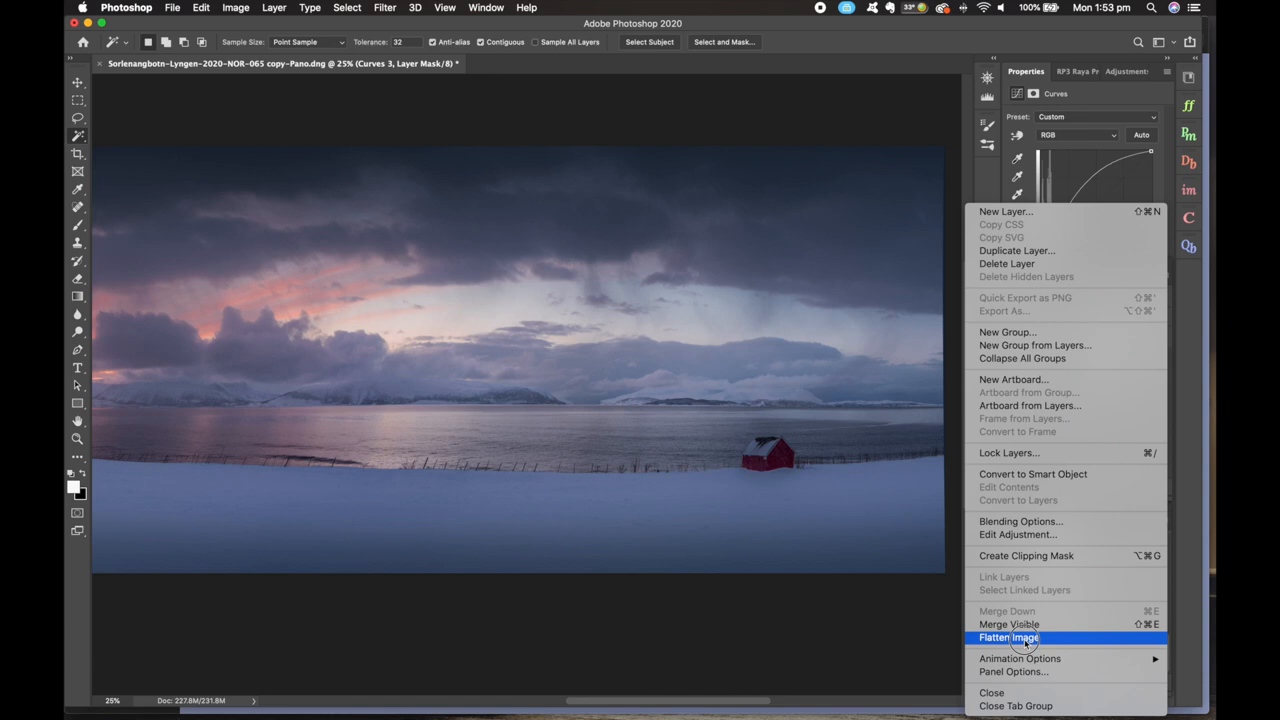
- Flatten the adjustment layers into one image and commit a warp on the whole panorama
click(1008, 637)
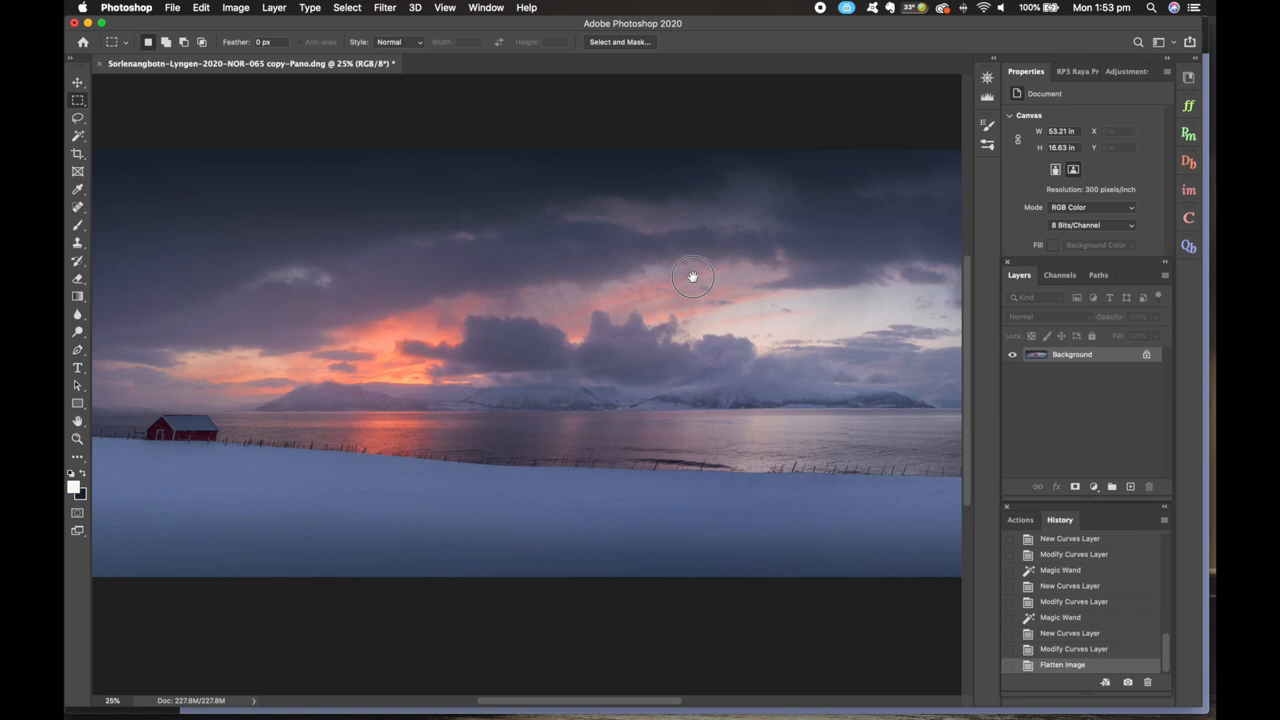
mouse_move(202, 90)
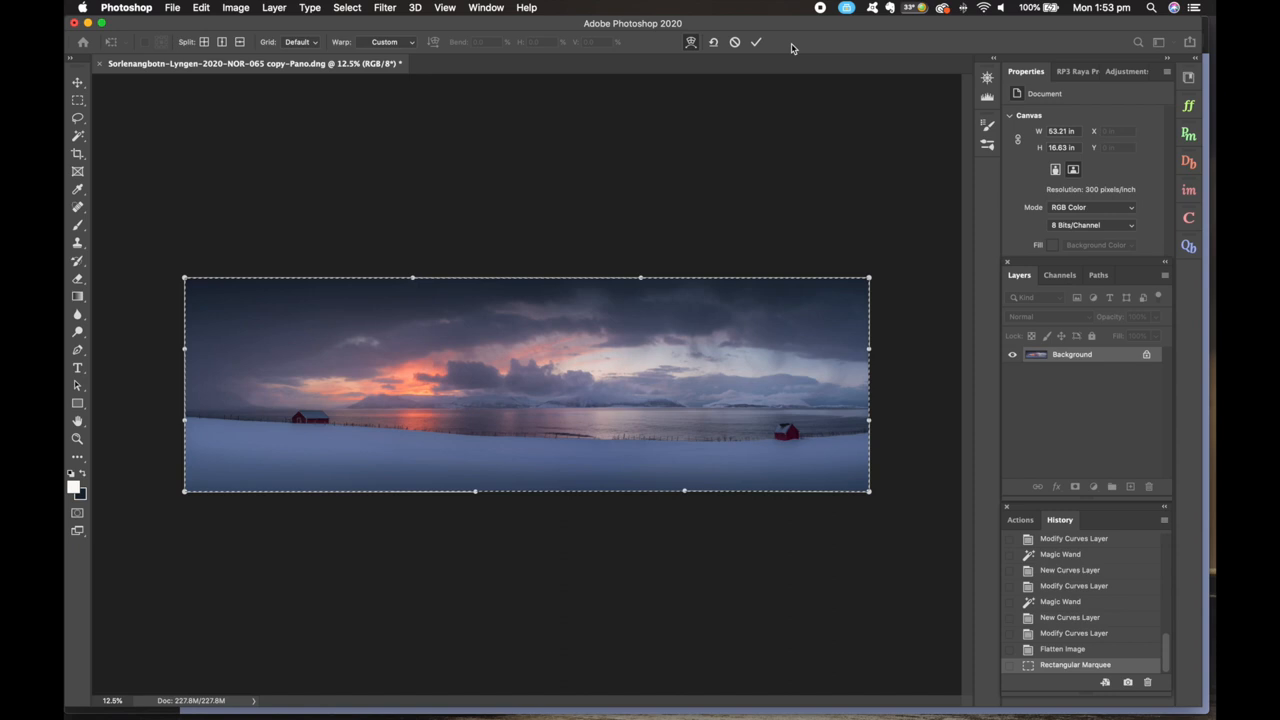
click(756, 42)
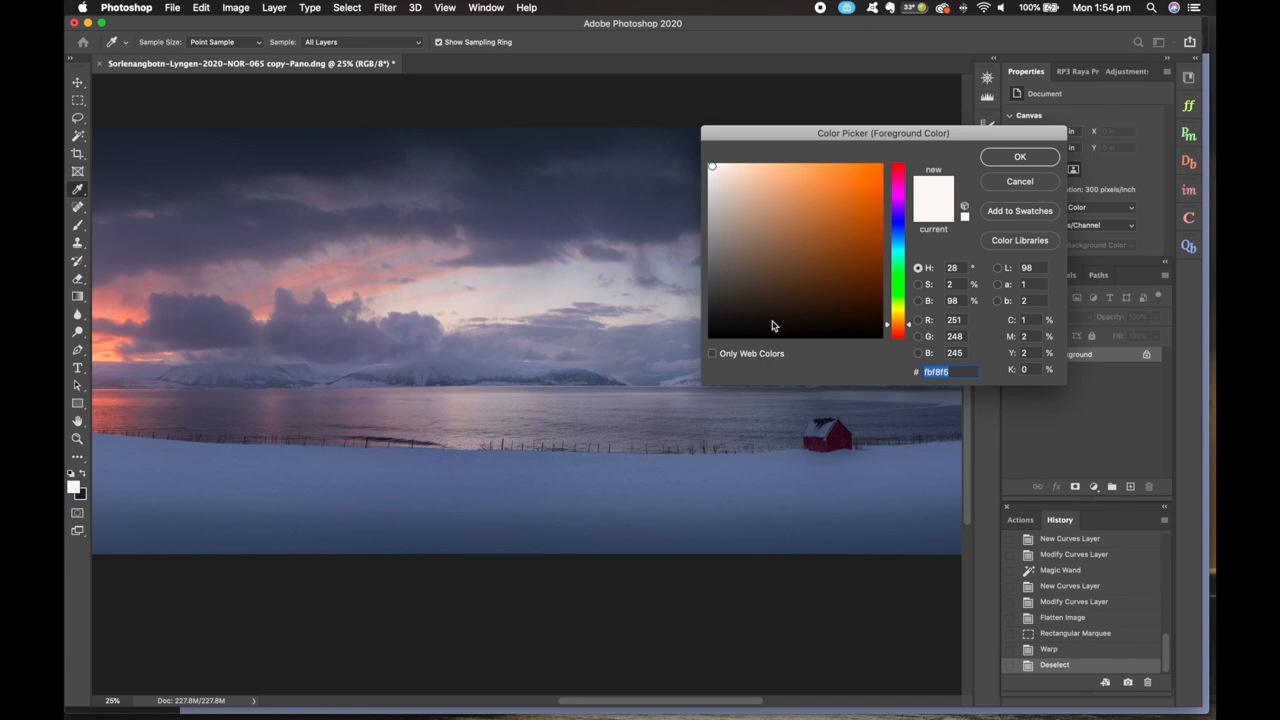
- Paint faint near-white Vivid Light strokes at 10% opacity over the distant right horizon
click(1019, 156)
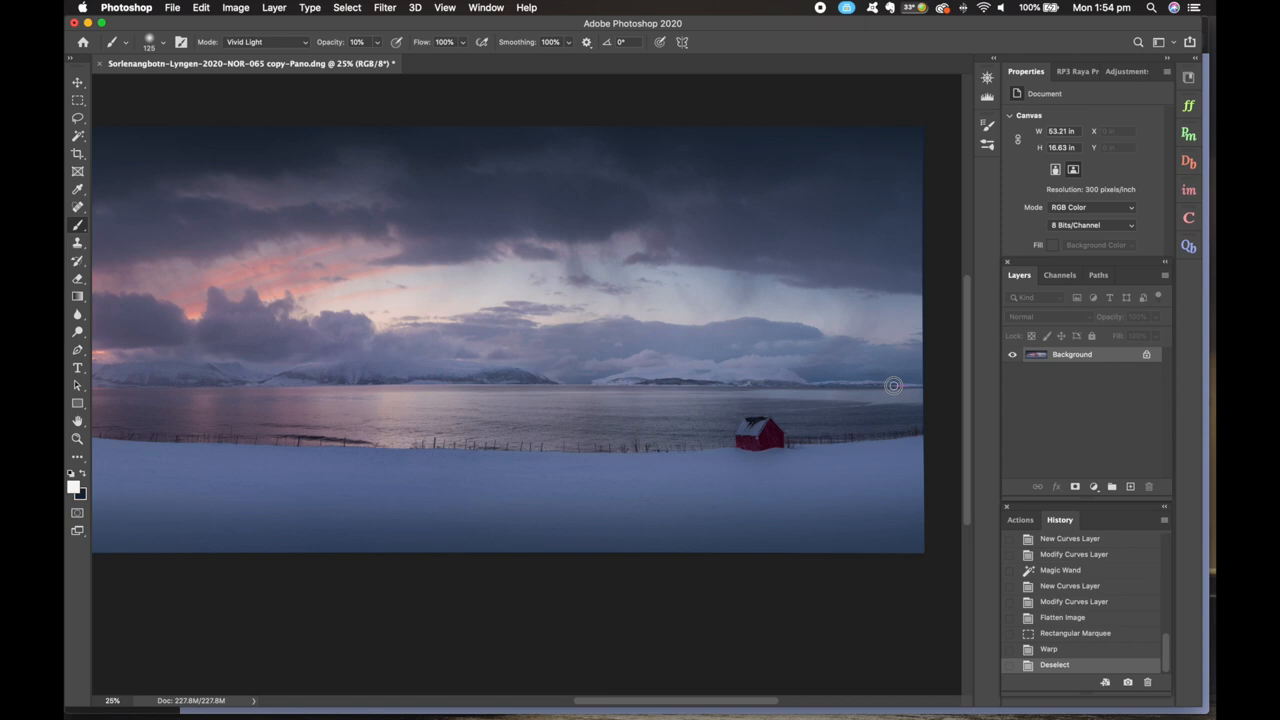
drag(893, 386, 635, 378)
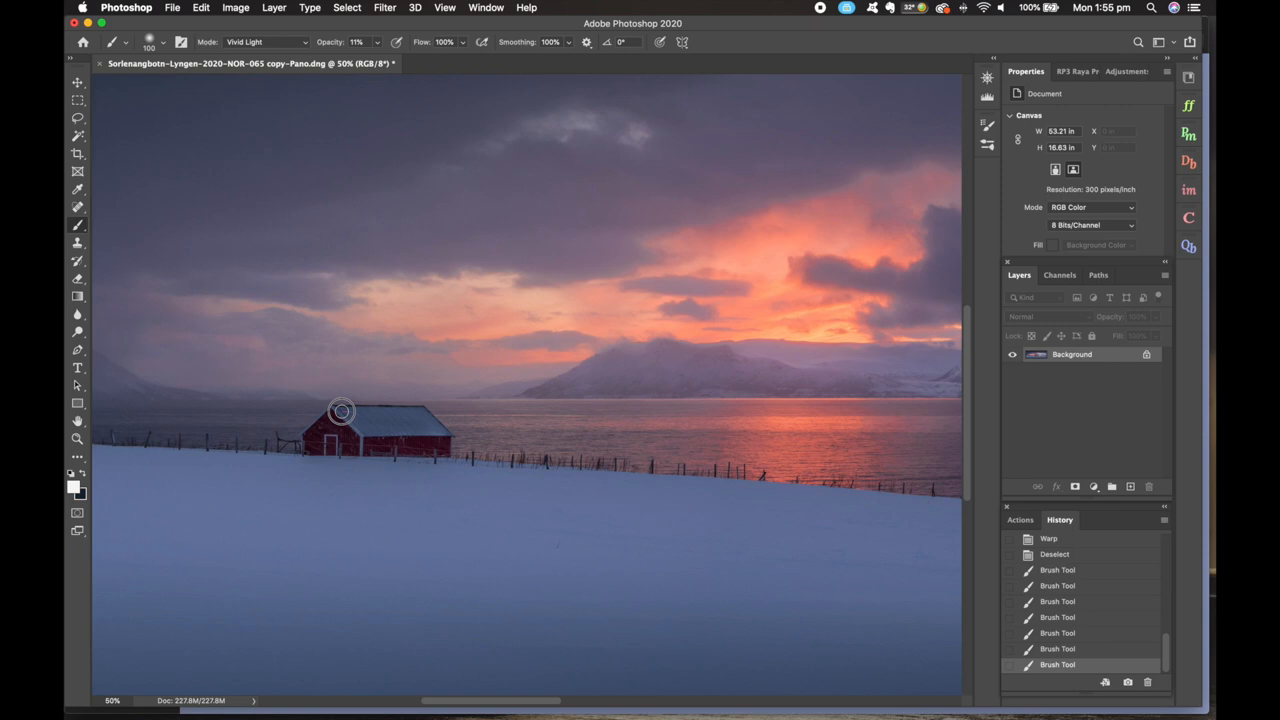
- Brush faint Vivid Light strokes at 11% opacity around the left cabin and sunset glow
drag(340, 411, 445, 437)
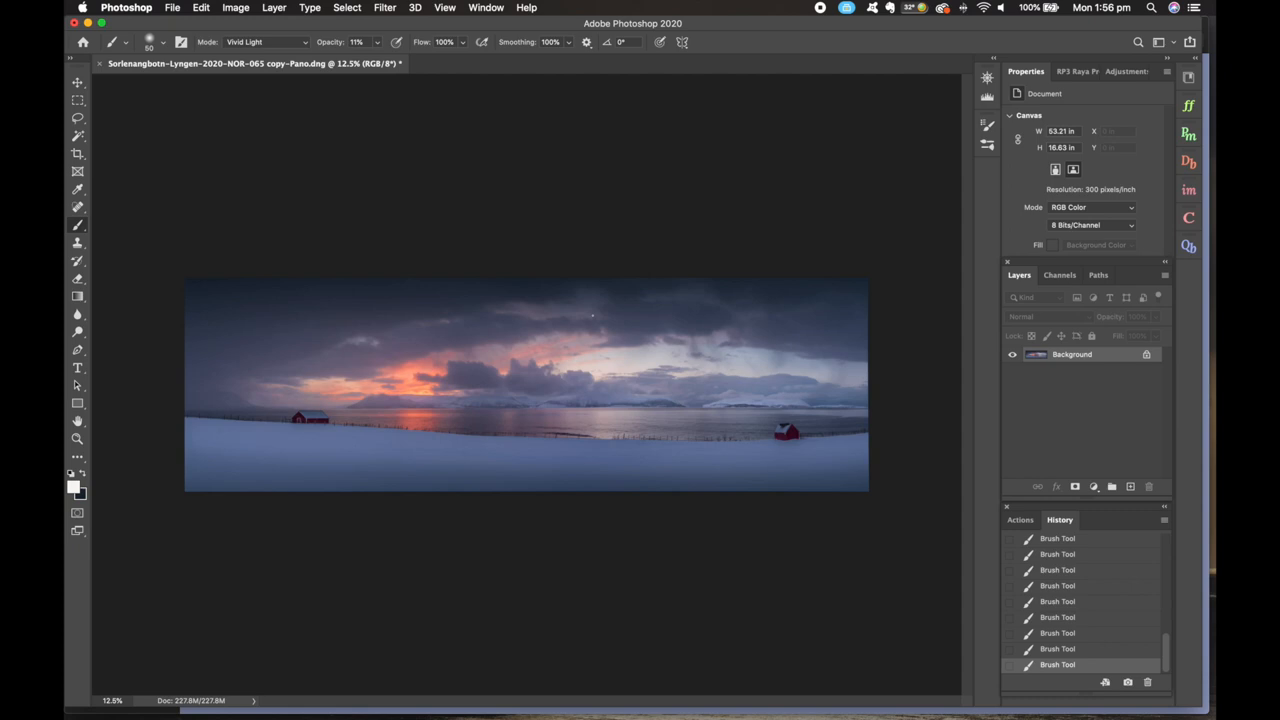
- Set a pale warm yellow foreground colour for the 4% Vivid Light glow strokes
click(74, 486)
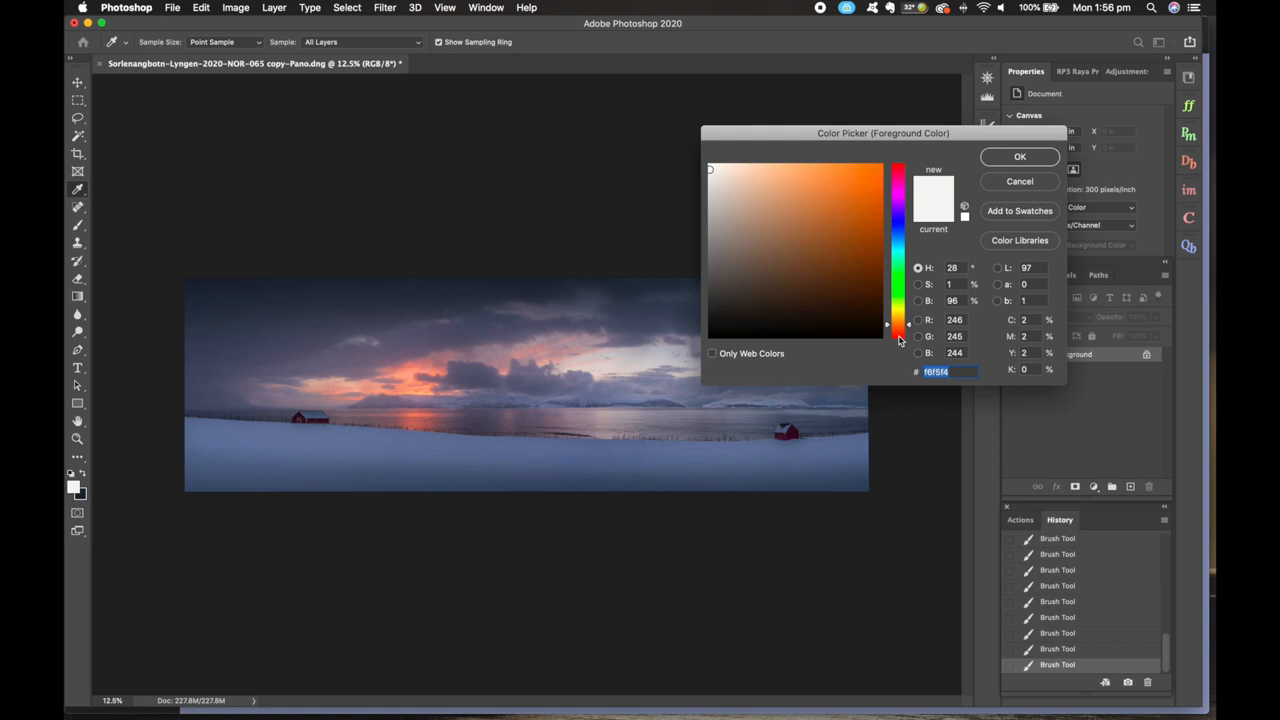
click(1019, 156)
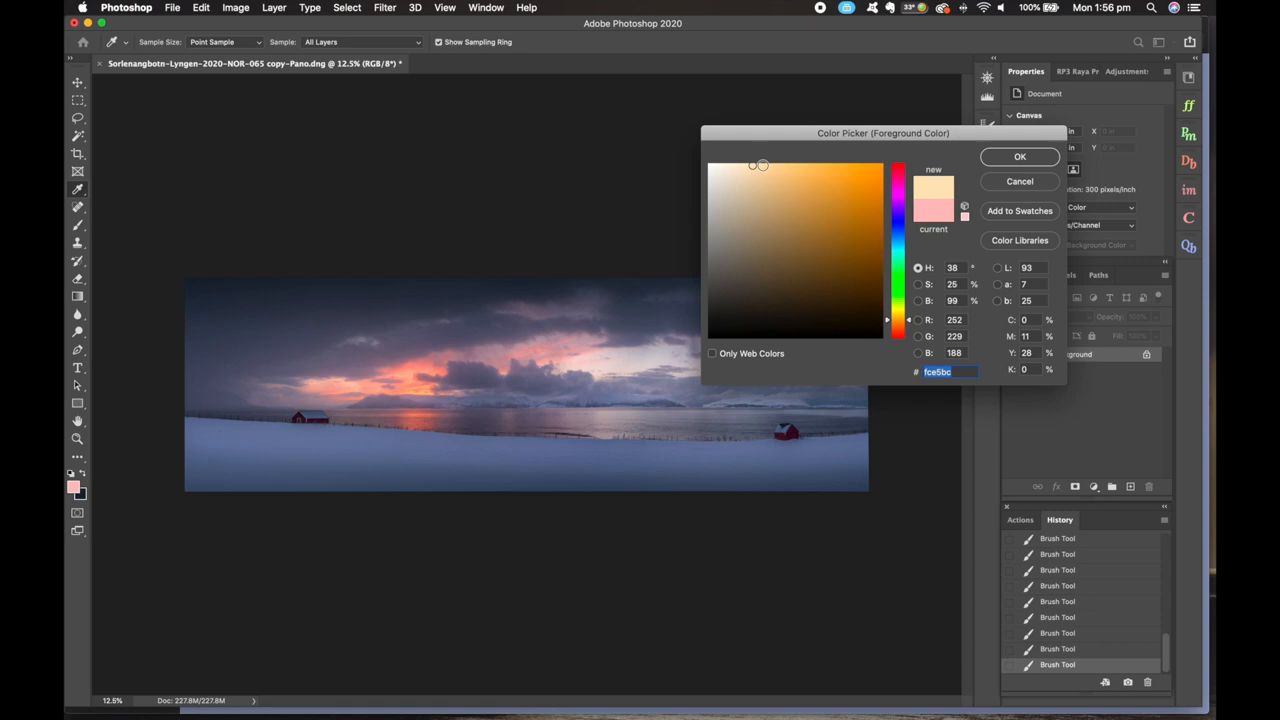
click(1019, 156)
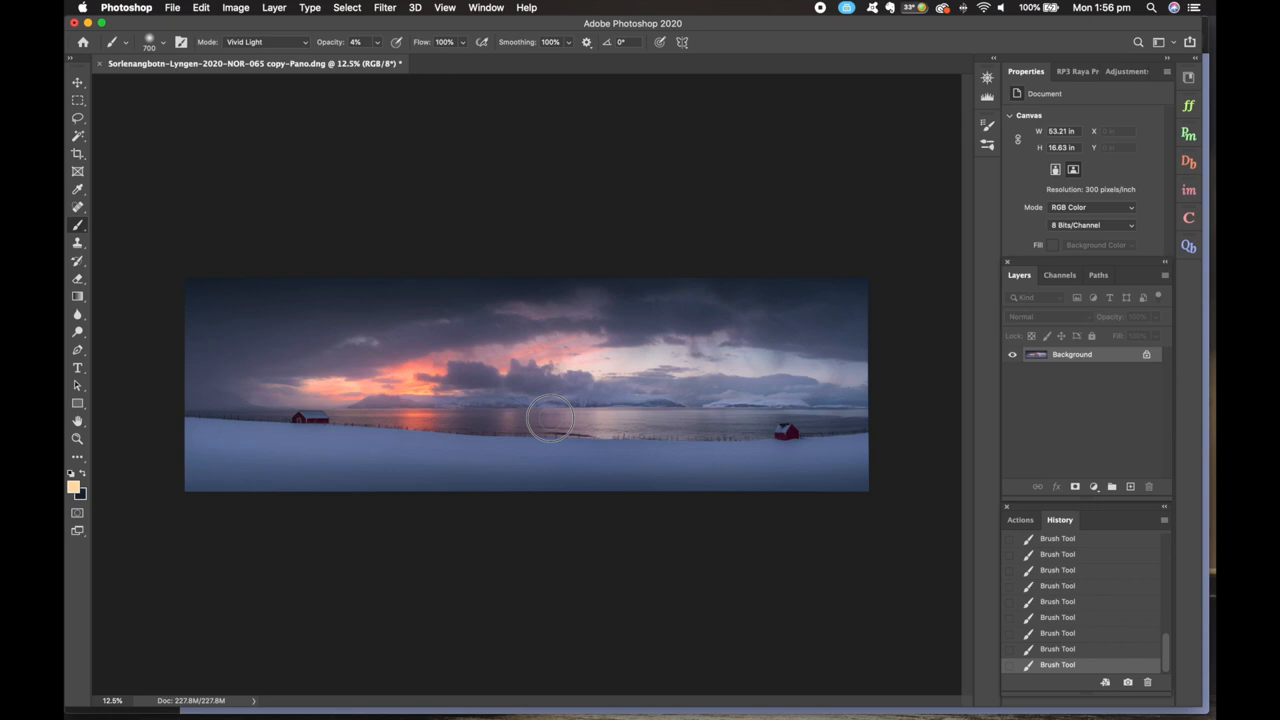
- Paint soft 4% Vivid Light glow onto the dusk sky with the warm colour
click(74, 486)
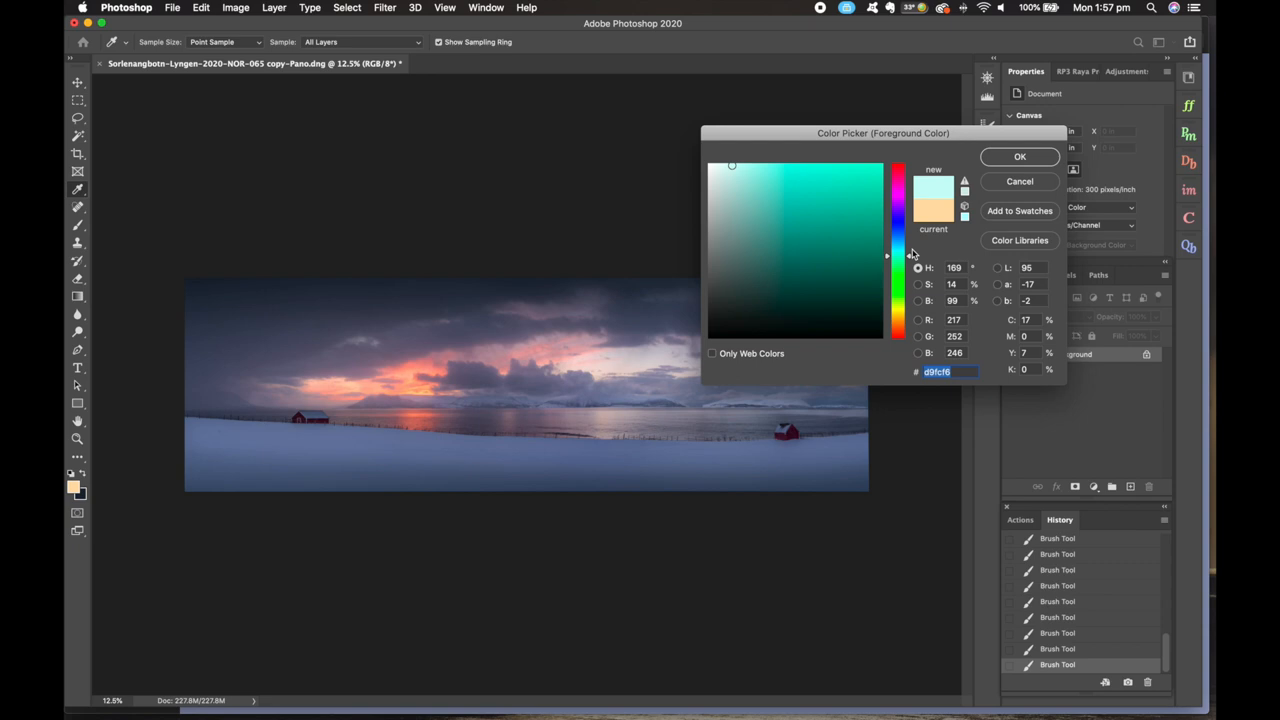
click(1019, 156)
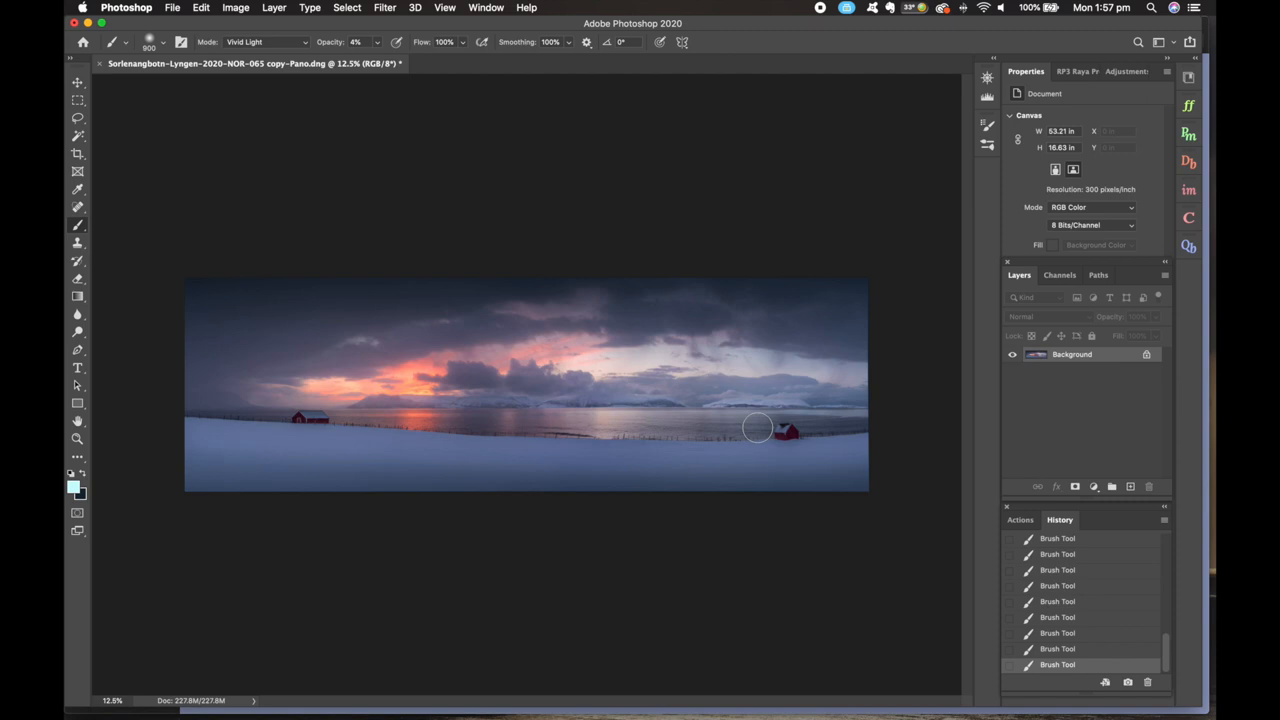
click(77, 99)
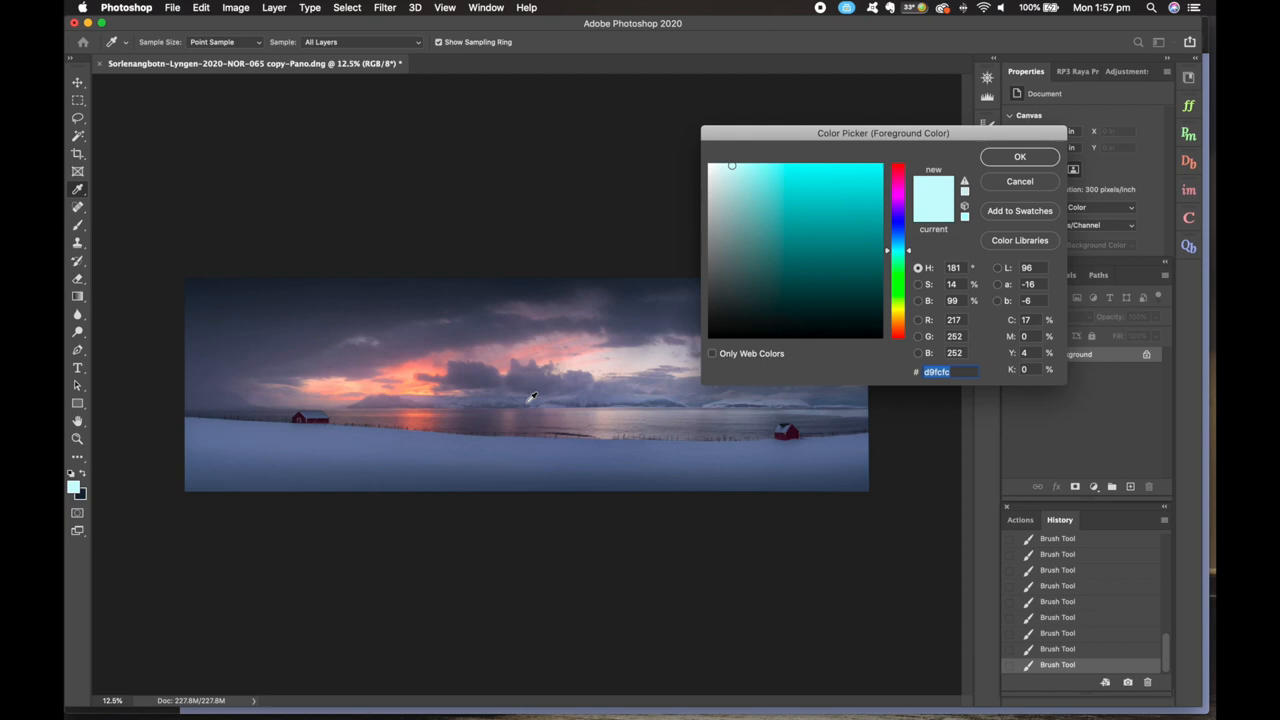
- Switch the paint colour to a paler blue for cooling the shoreline and snow
click(751, 165)
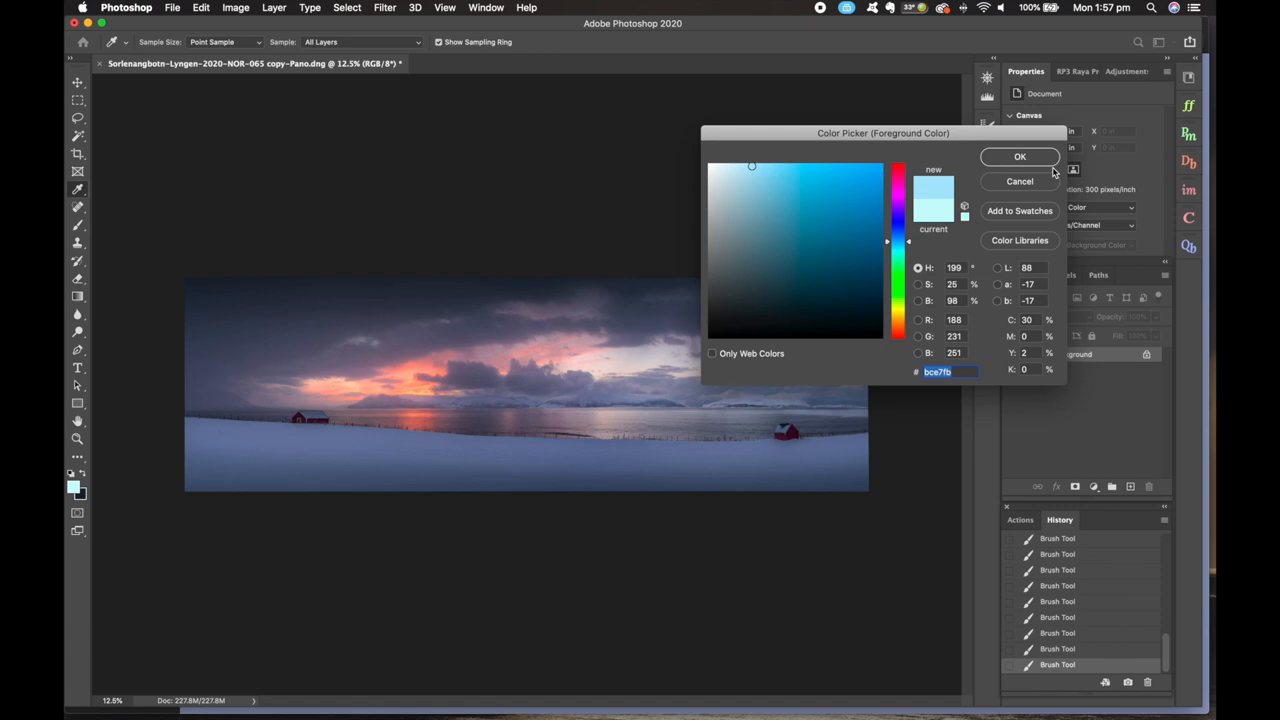
click(1019, 156)
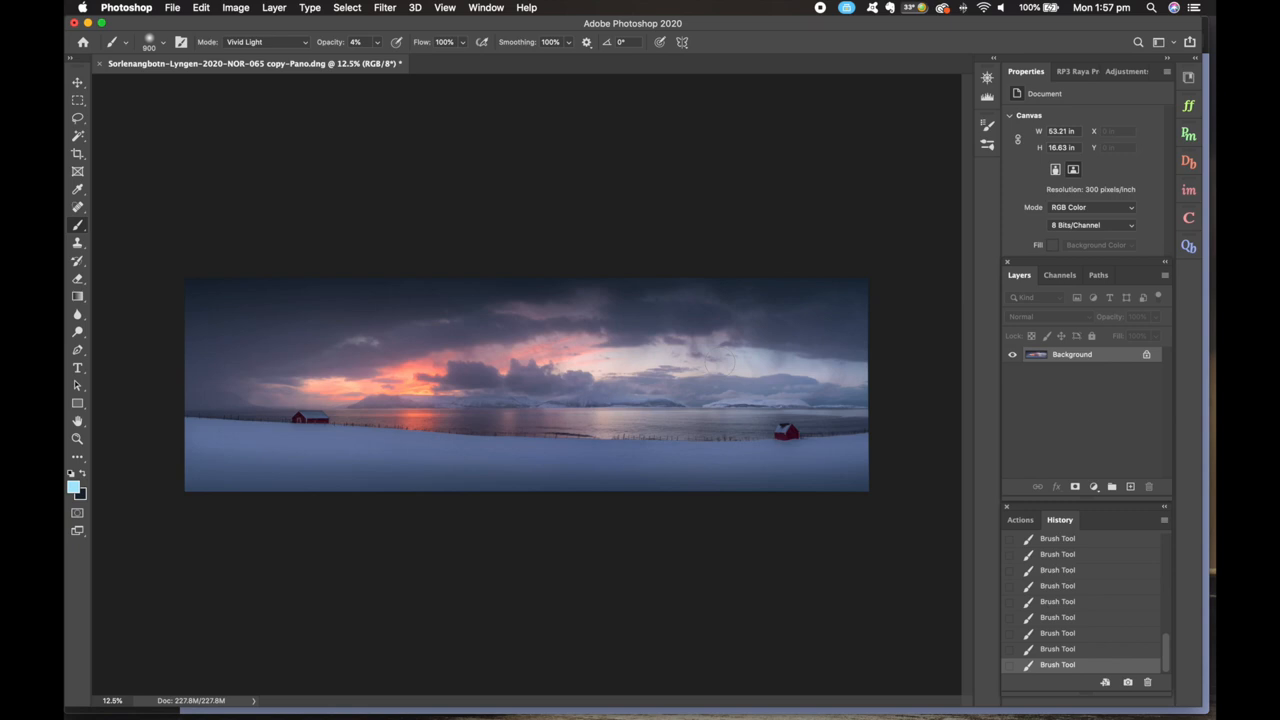
click(77, 99)
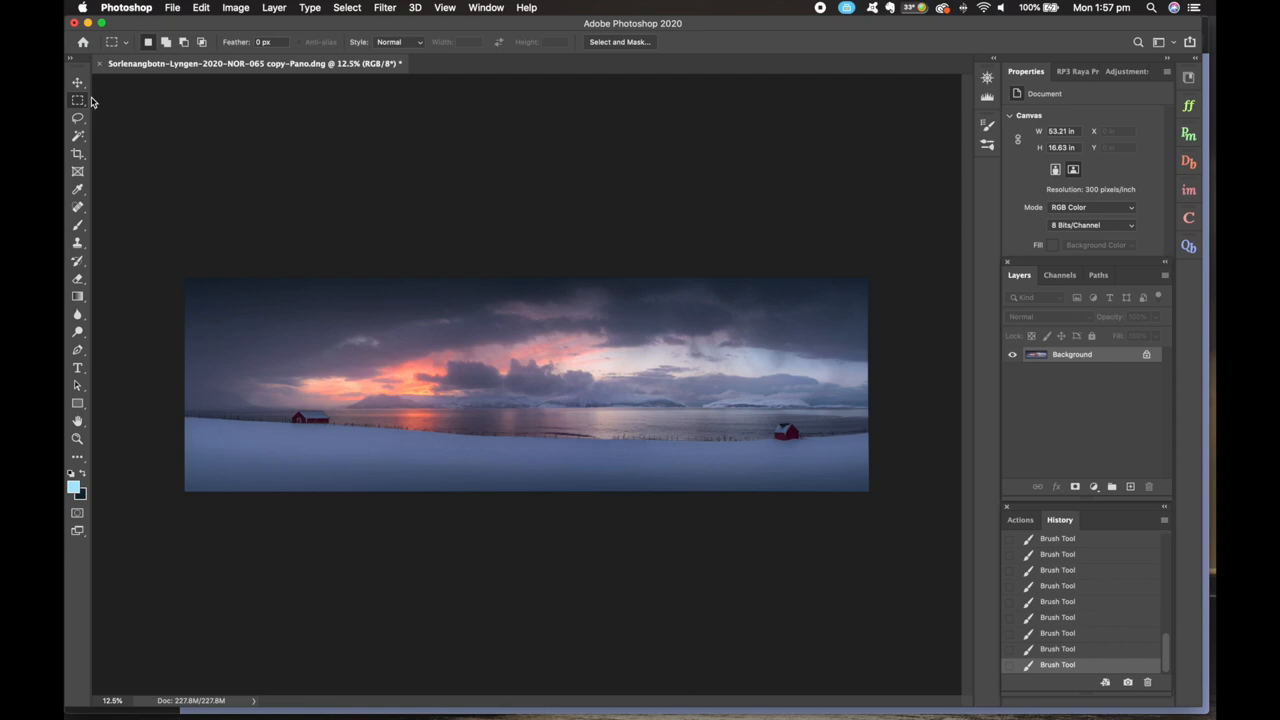
- Run Nik Viveza 2 on the duplicate layer with Structure raised to about 49%
click(385, 7)
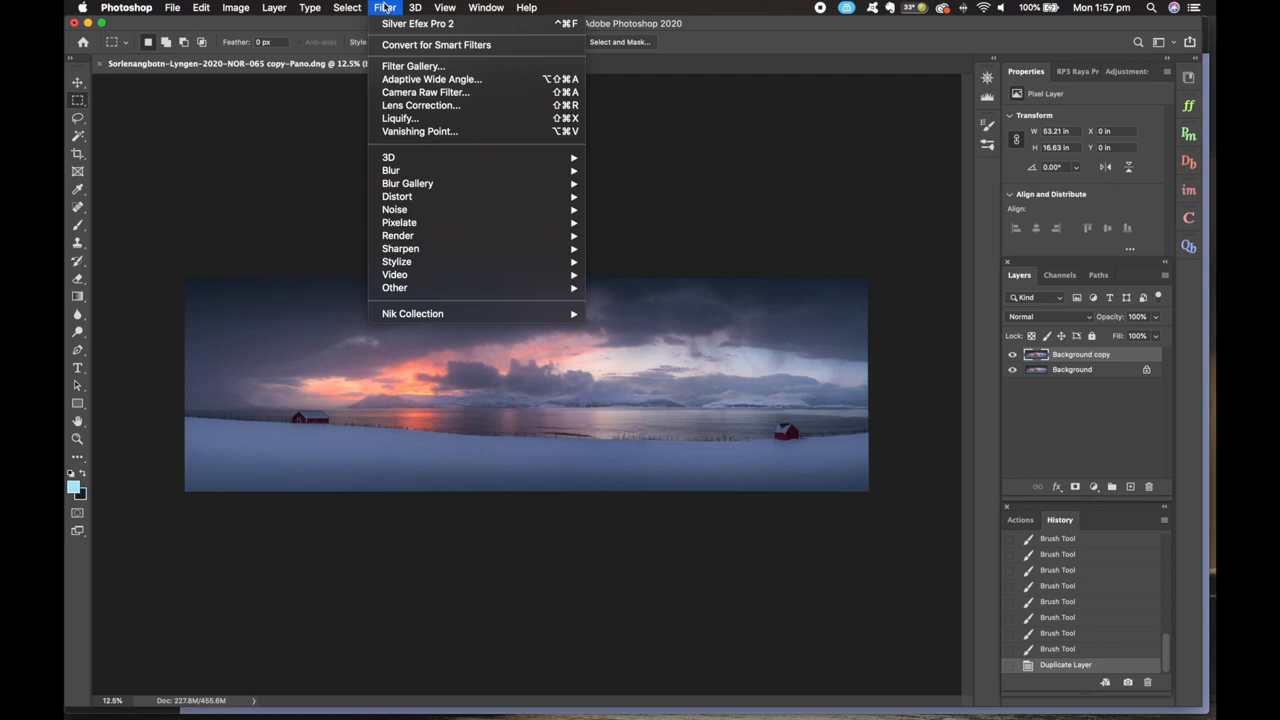
click(412, 313)
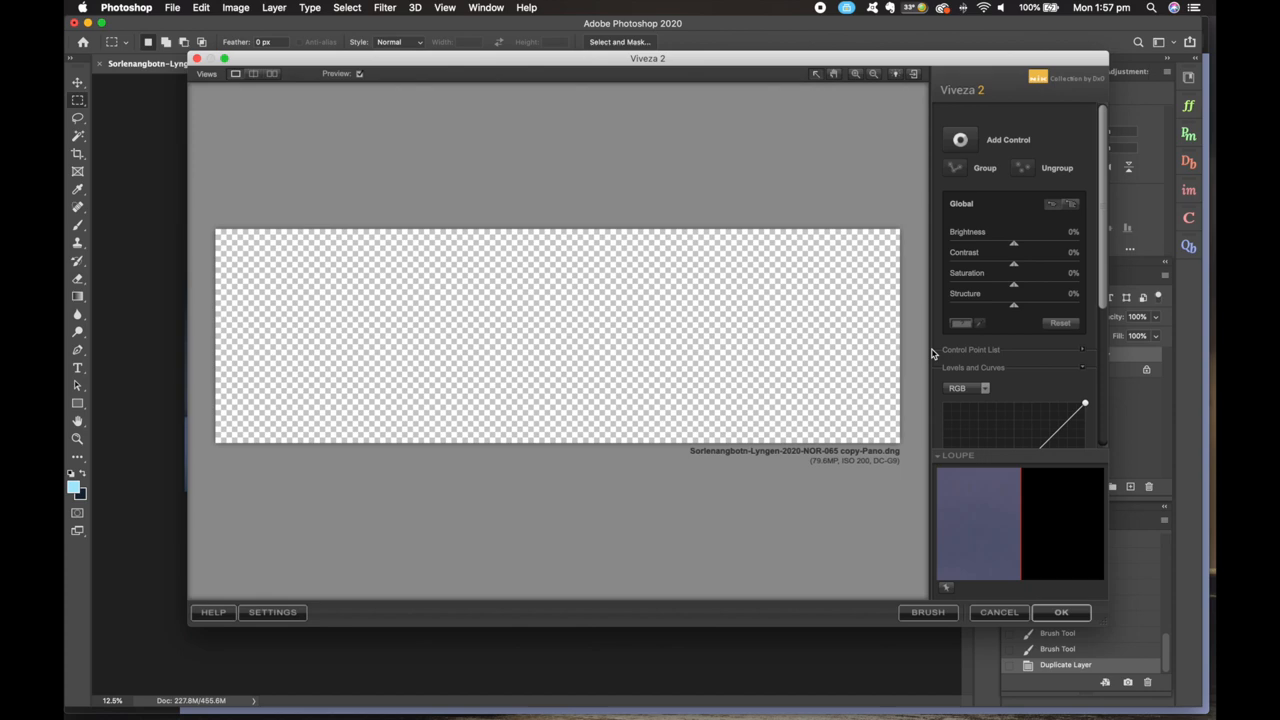
drag(1013, 305, 1045, 305)
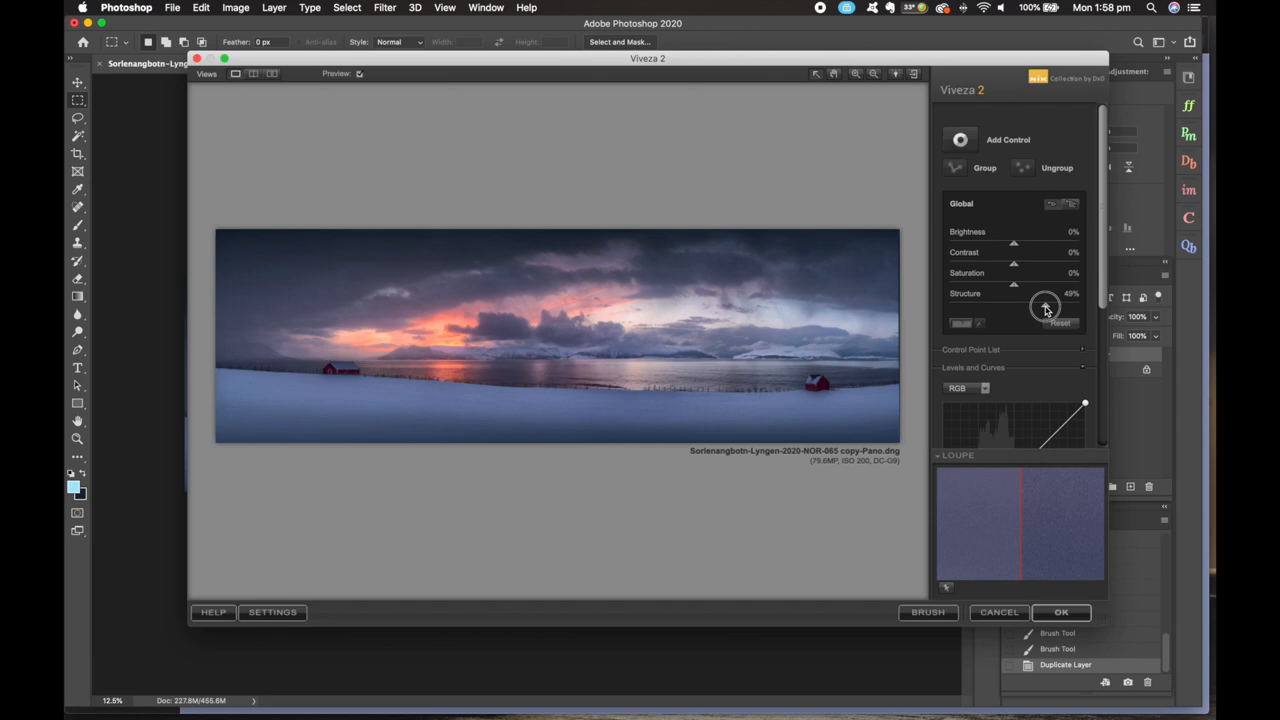
click(1061, 612)
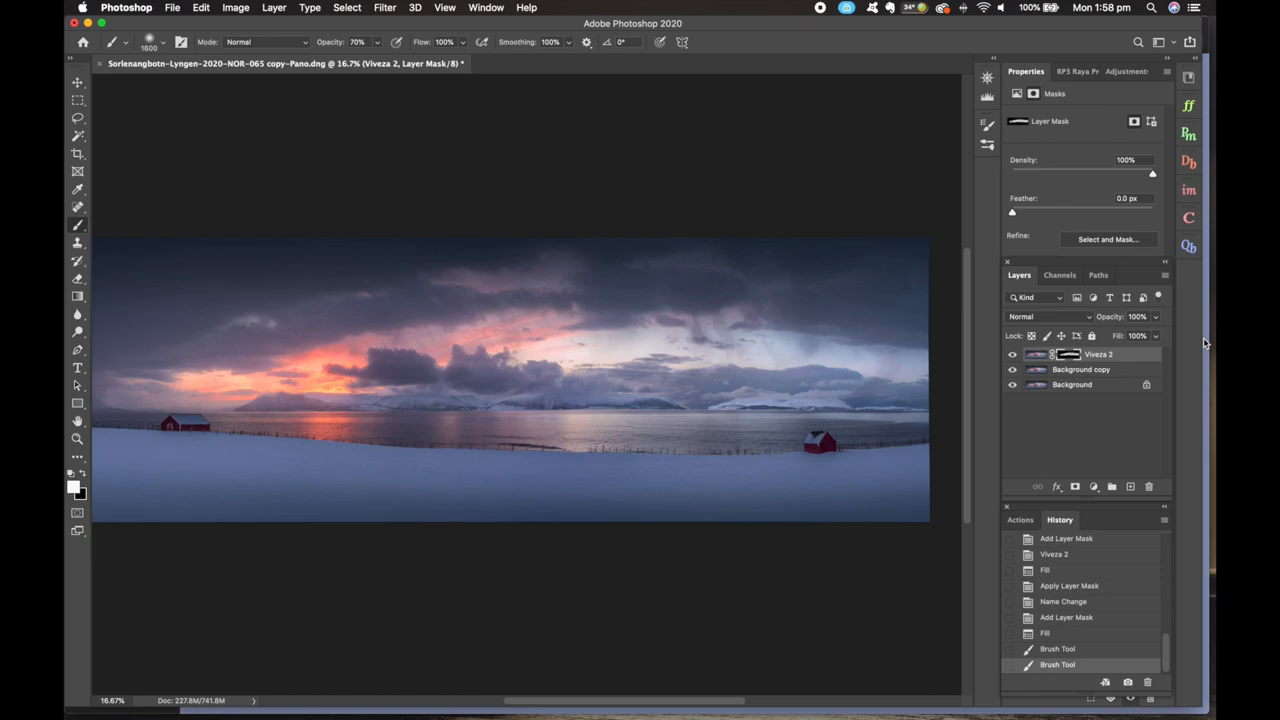
- Flatten the layers and paint a 6% Vivid Light pale glow over the clouds
click(72, 485)
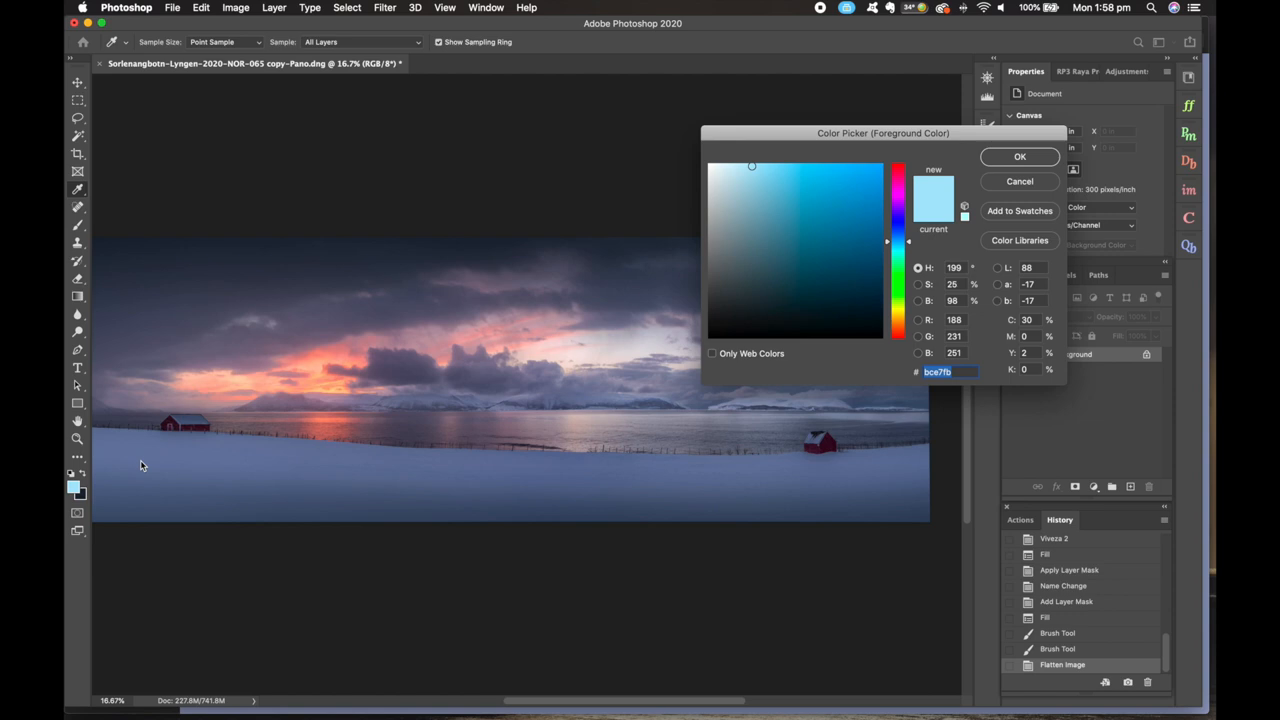
click(1019, 156)
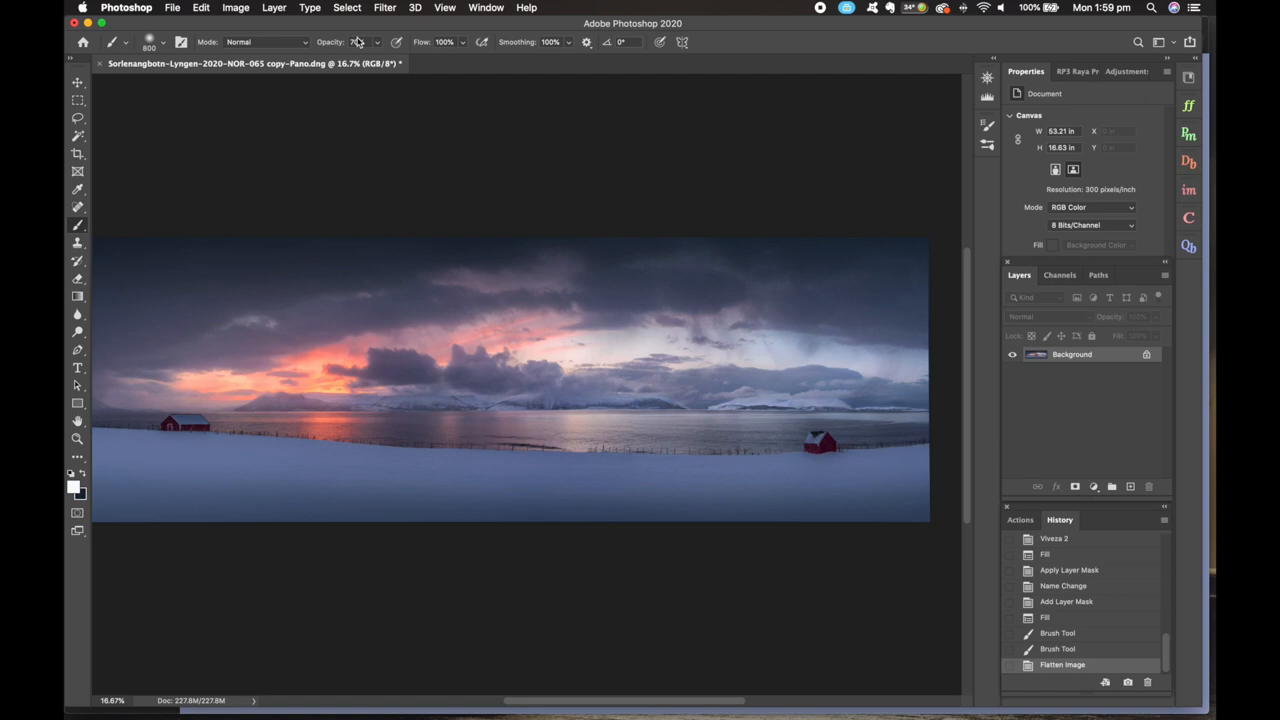
click(265, 42)
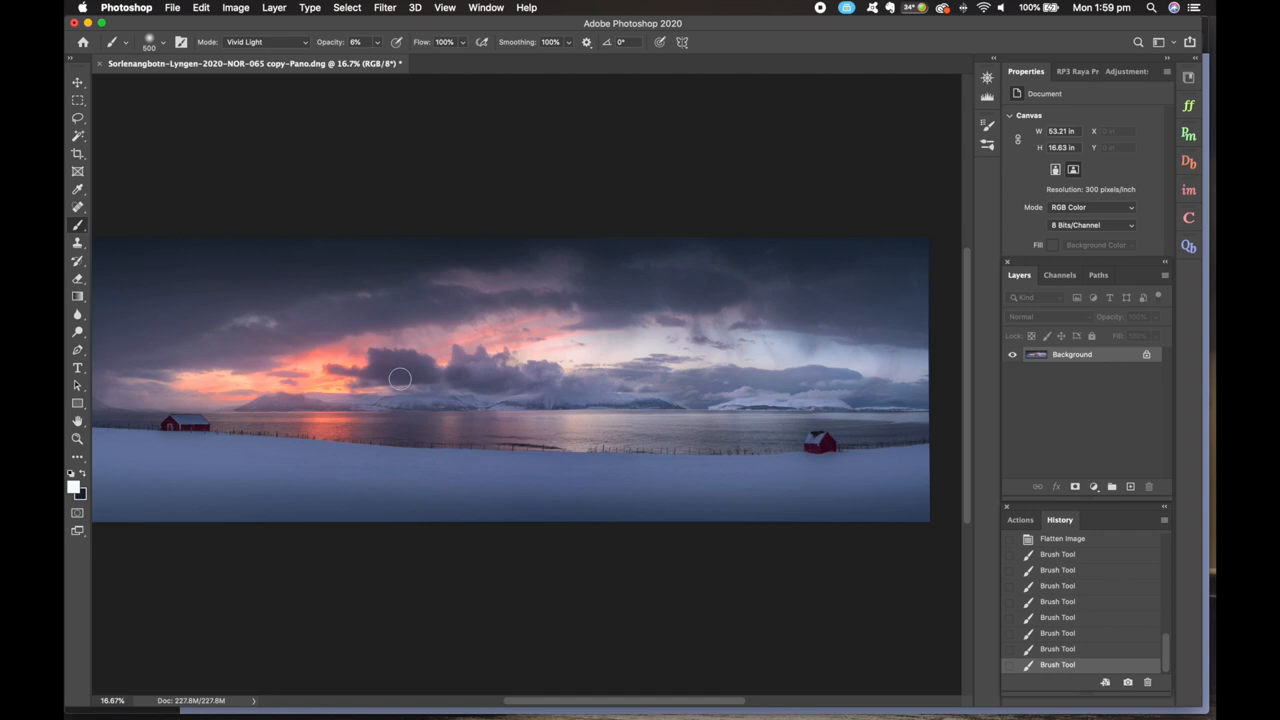
drag(399, 379, 921, 395)
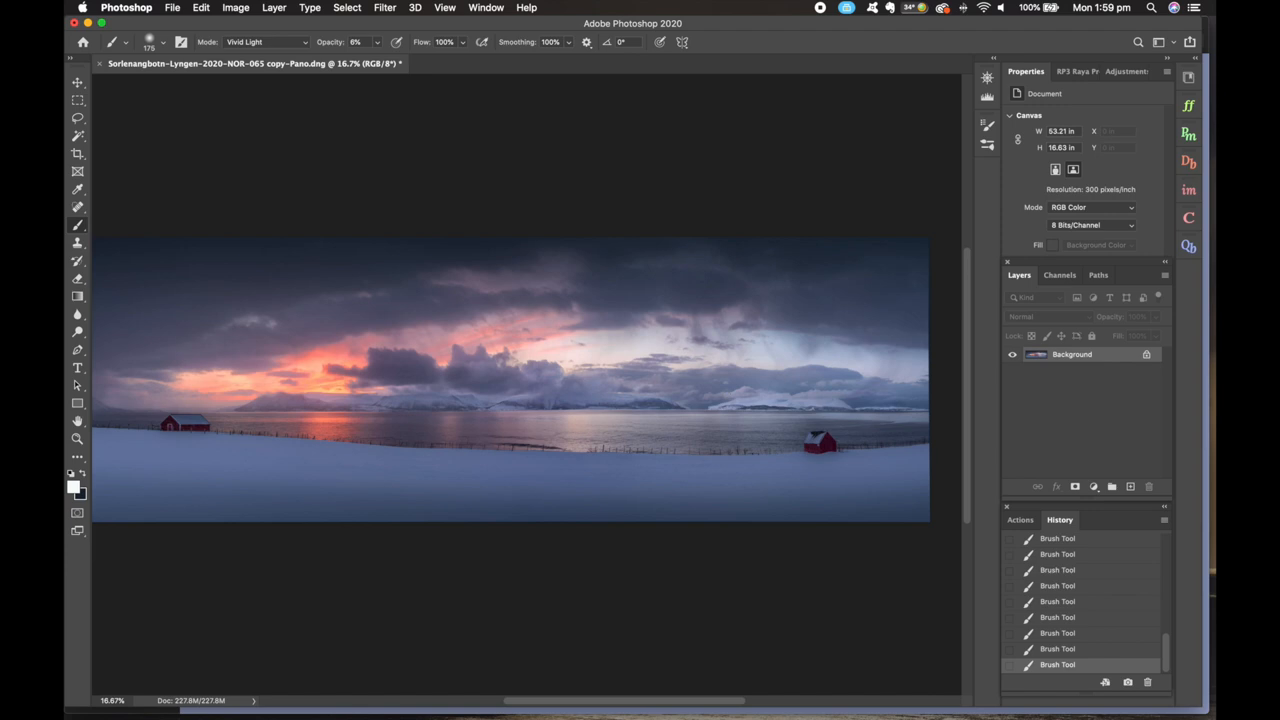
mouse_move(847, 437)
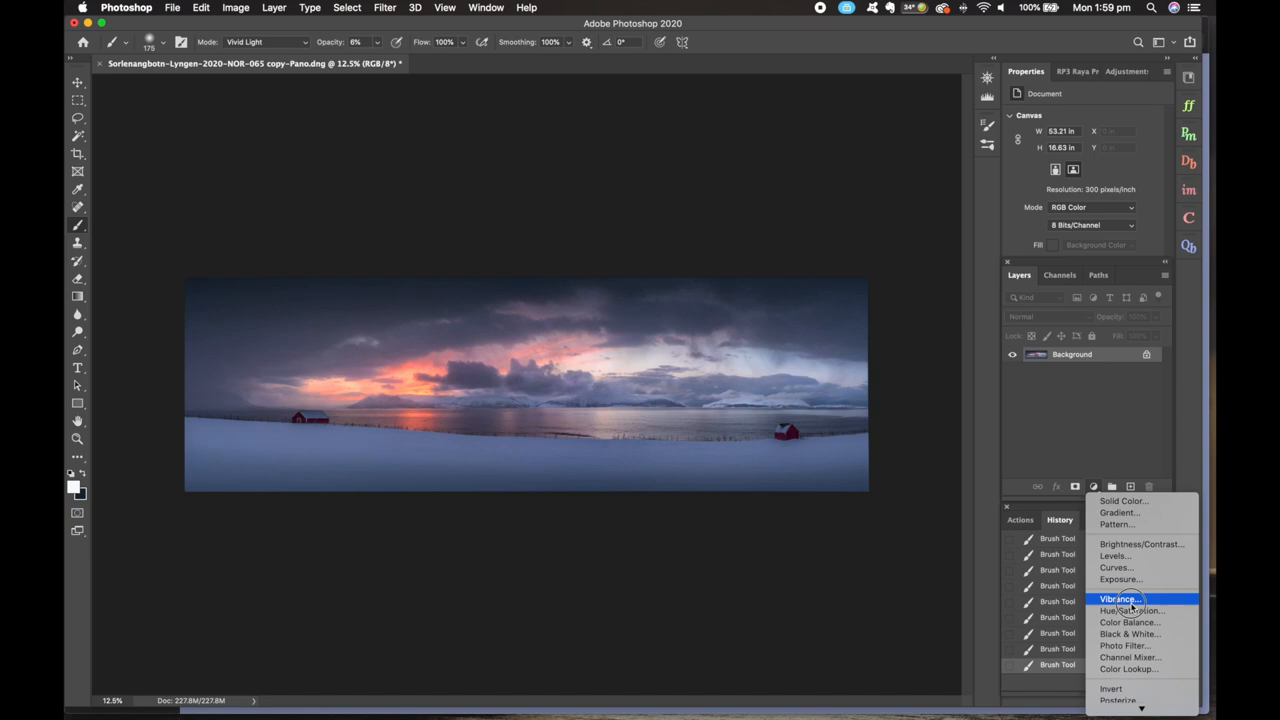
- Add Vibrance +24 and a Levels adjustment, then flatten everything into the background
click(1119, 598)
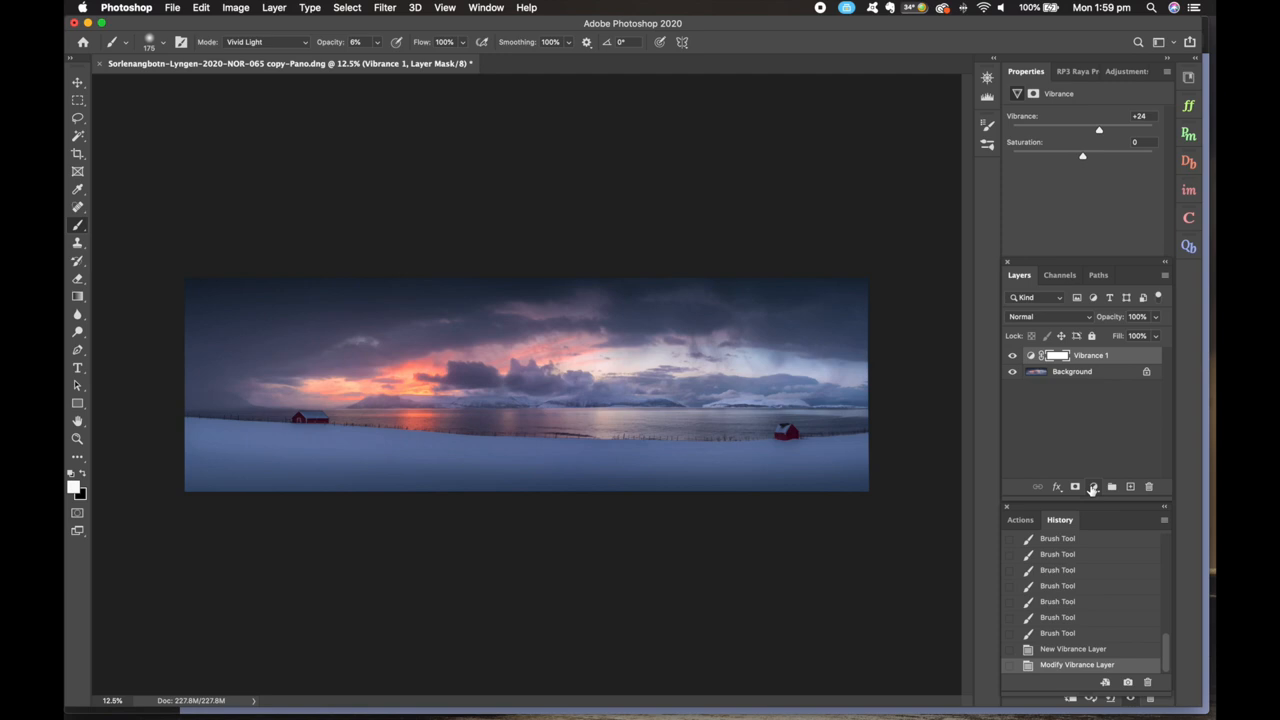
click(1093, 486)
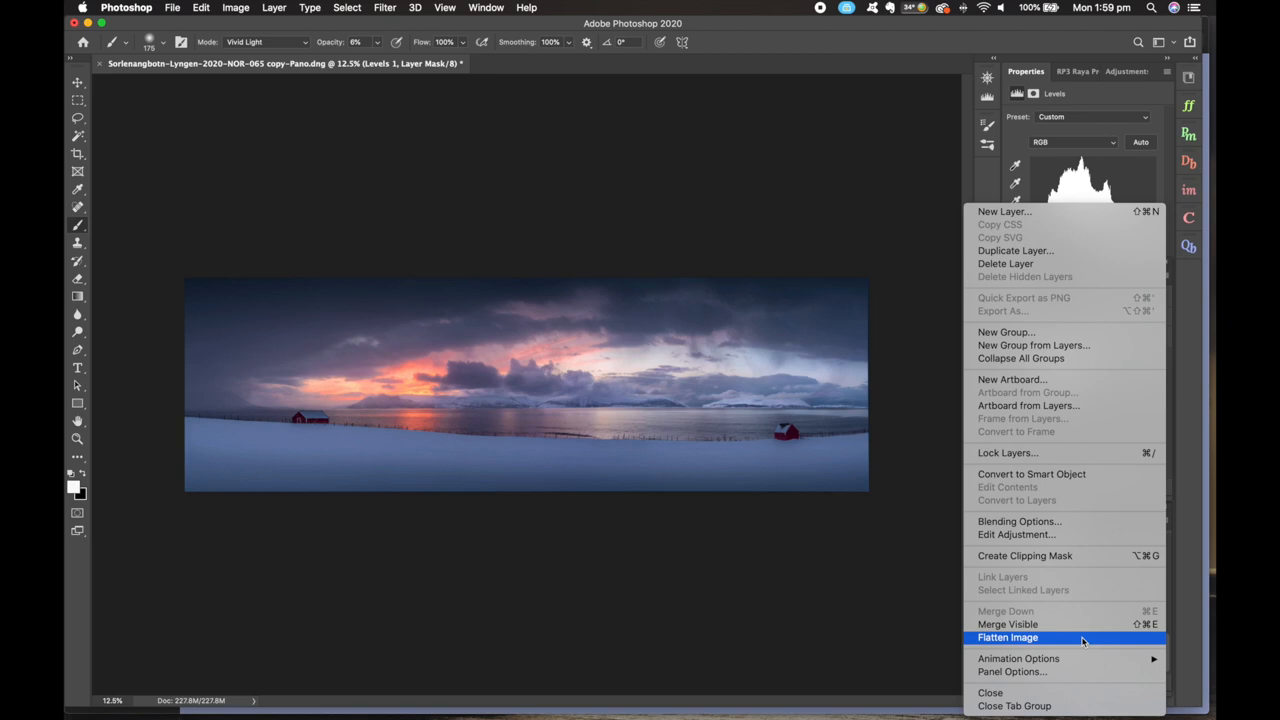
click(1007, 637)
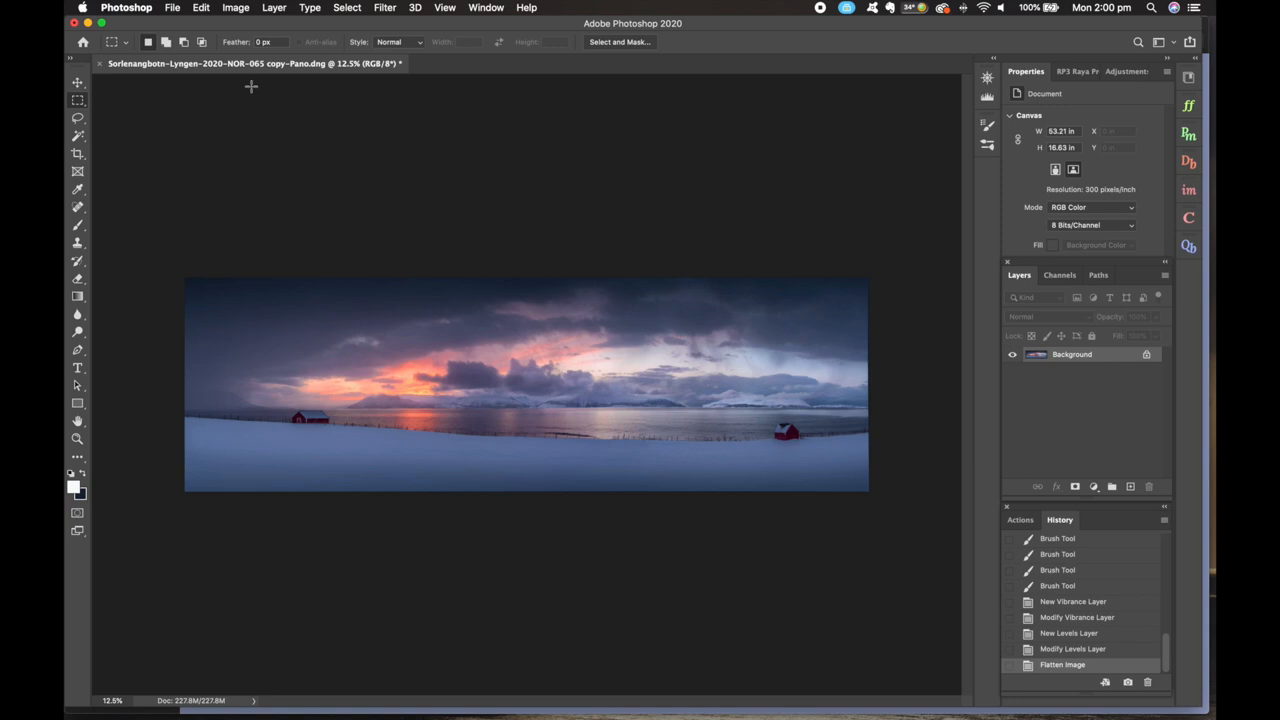
- Resize the panorama to 42 inches wide at 300 ppi with proportions linked
click(235, 7)
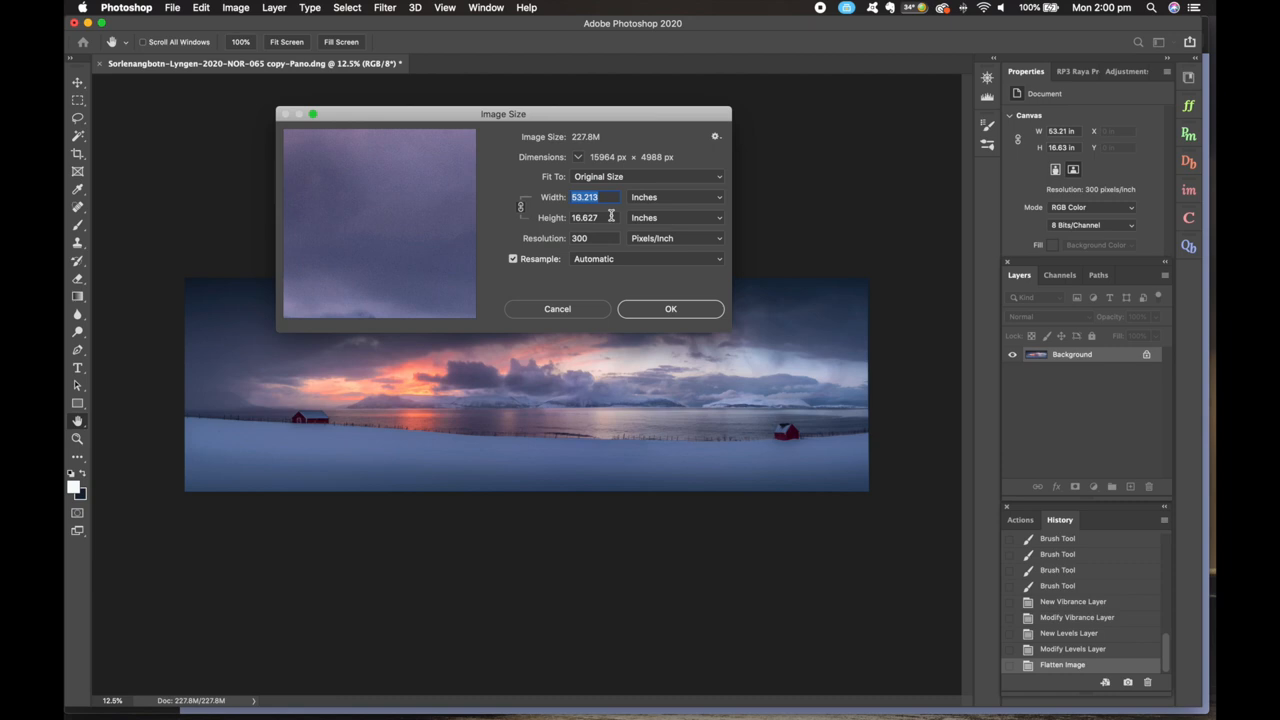
text(42)
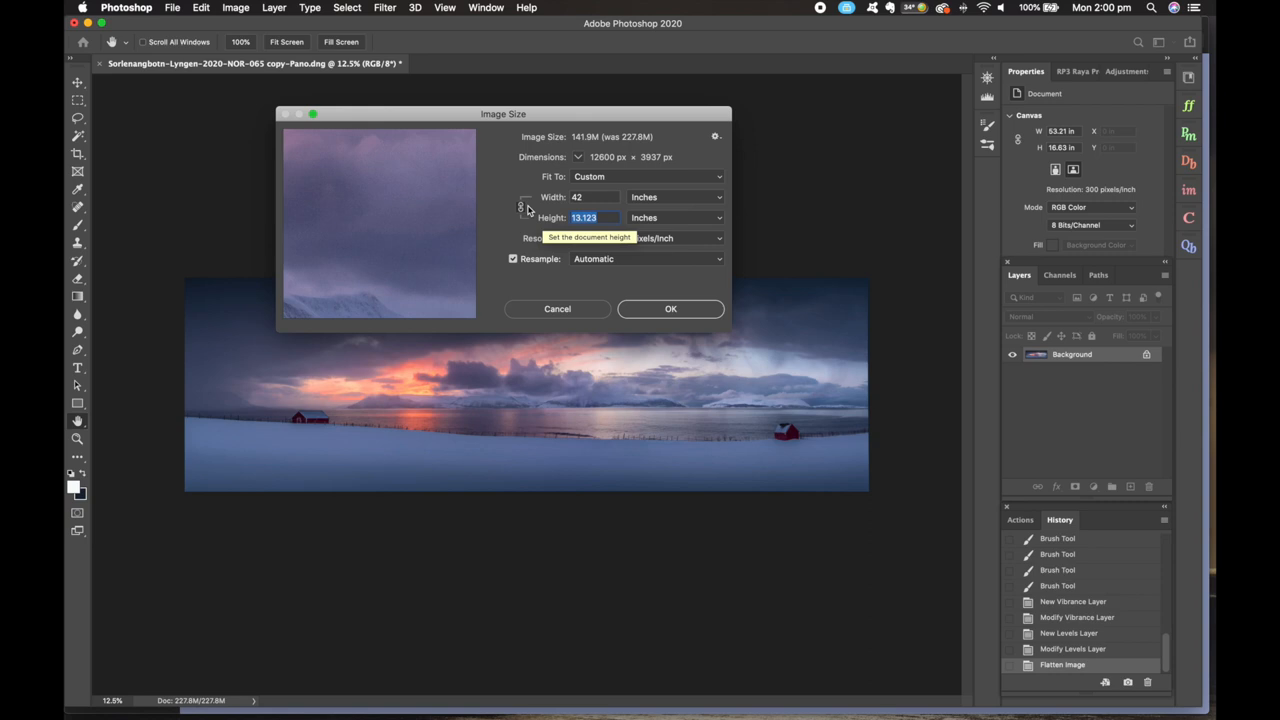
click(670, 308)
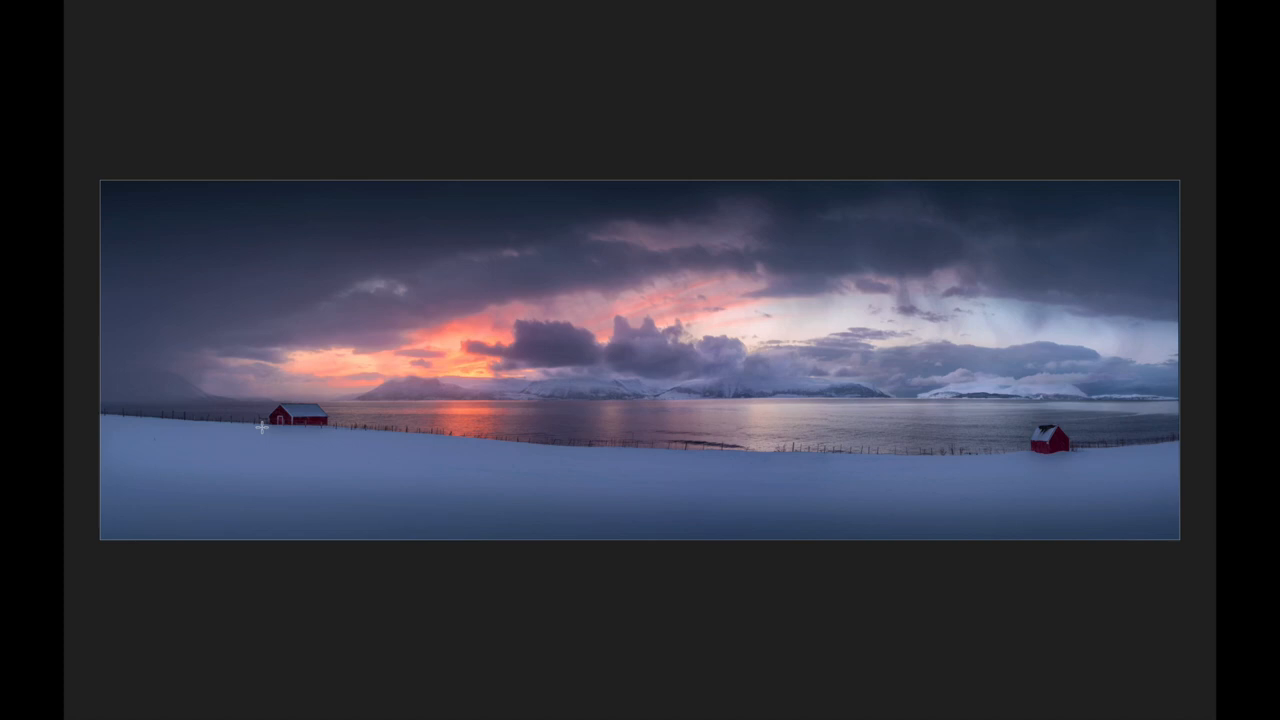
mouse_move(300, 125)
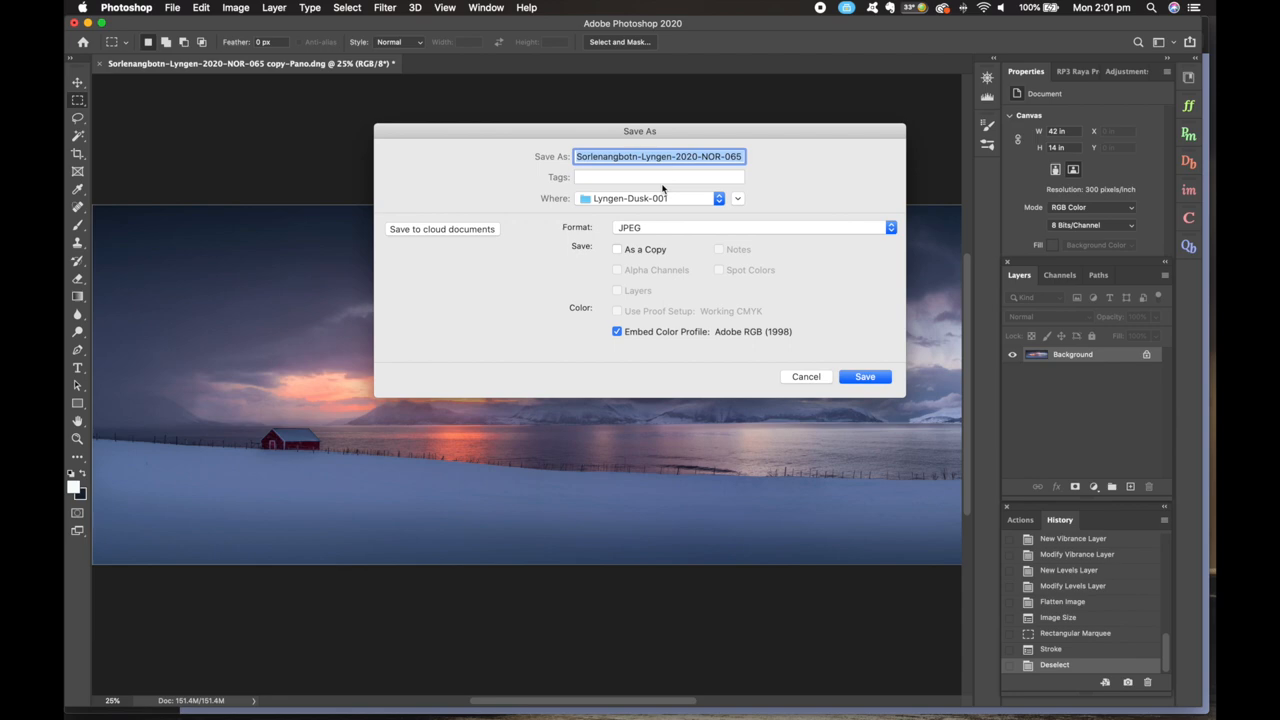
- Save the bordered panorama as a JPEG to the Desktop with Adobe RGB embedded
click(650, 198)
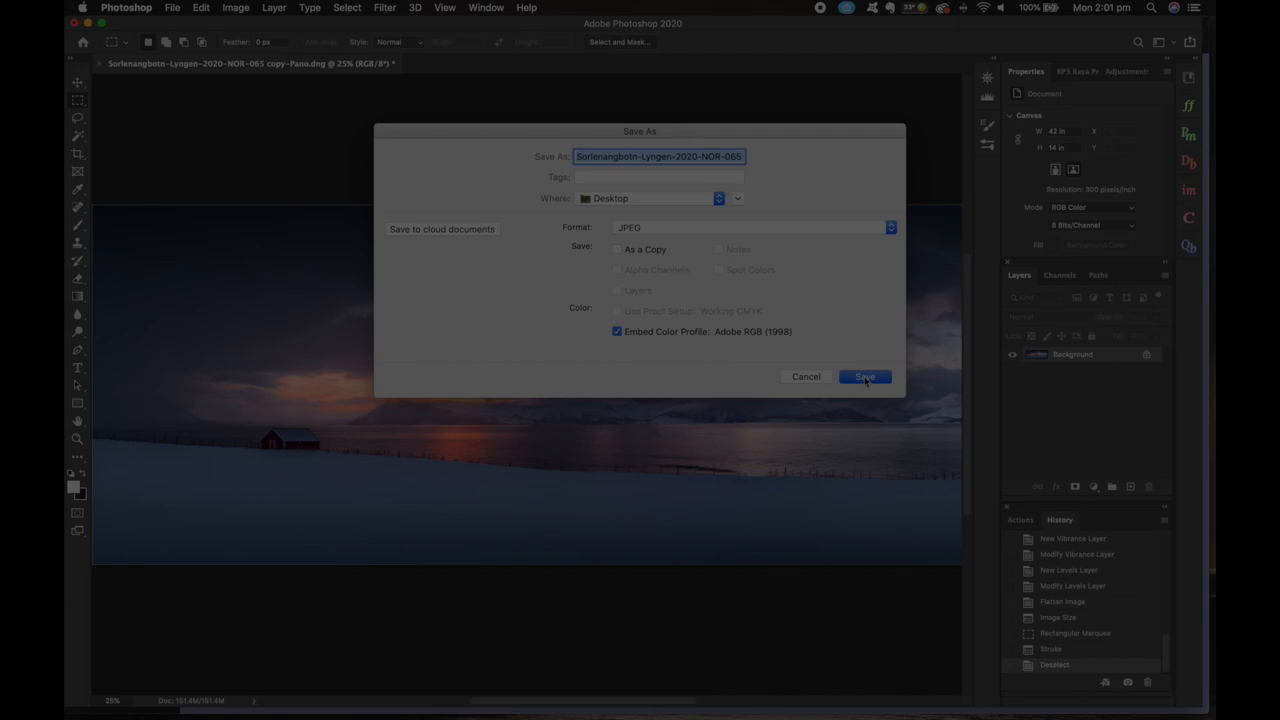